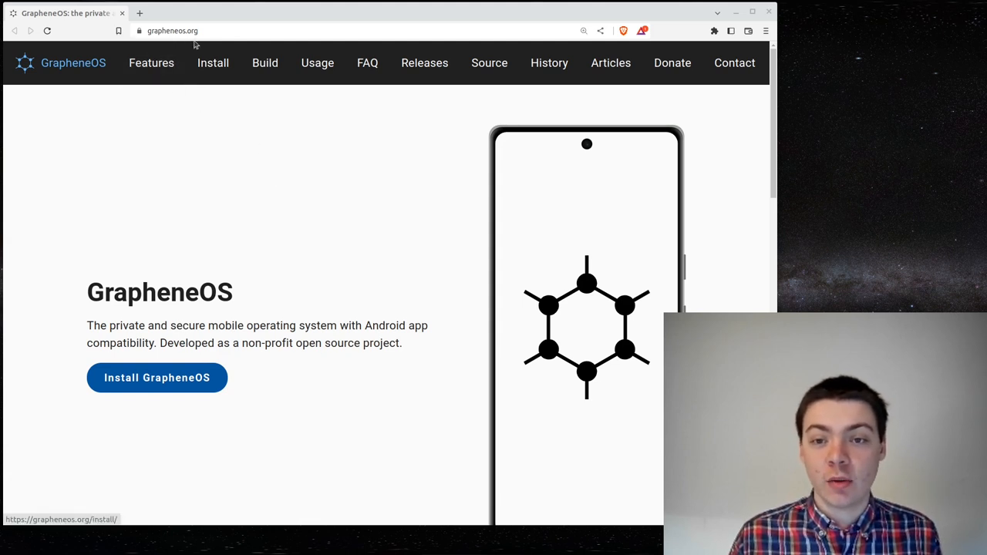
mouse_move(83, 334)
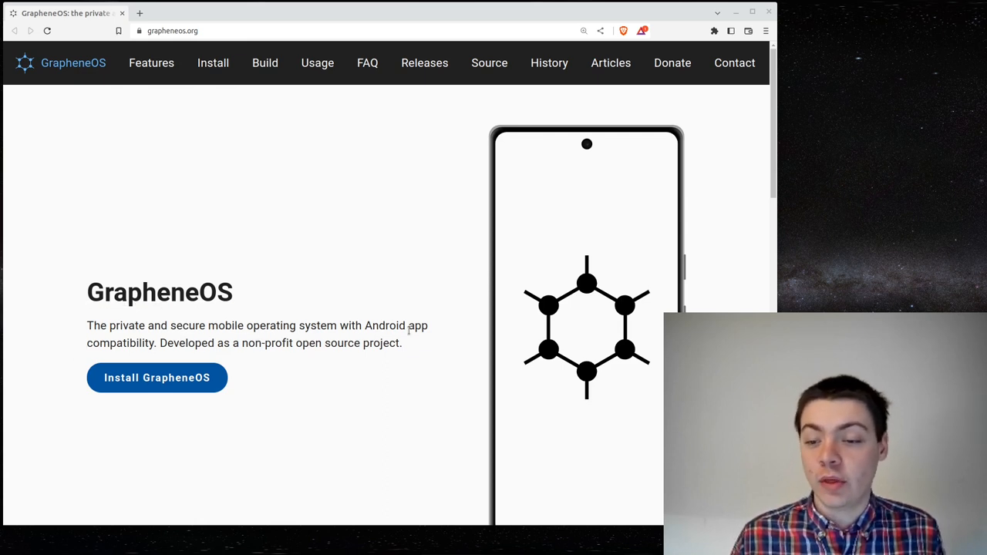
Scroll the grapheneos.org homepage down to the About section describing the privacy-focused OS.
scroll(down, 3)
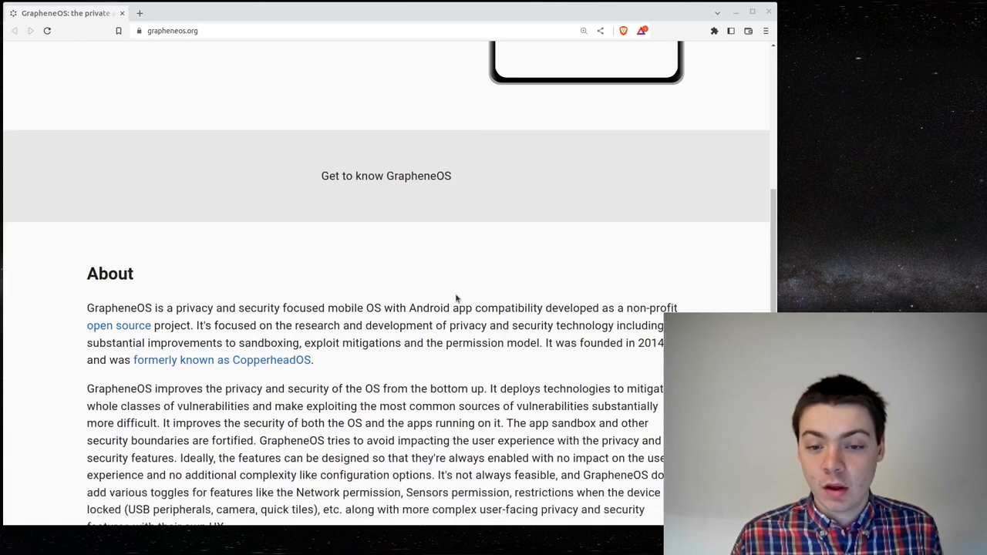
scroll(down, 3)
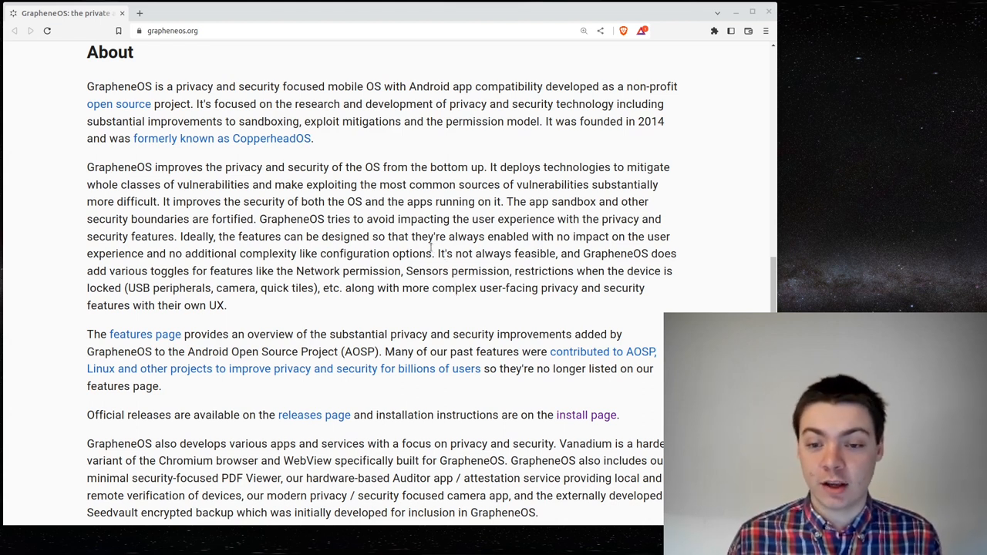
mouse_move(678, 208)
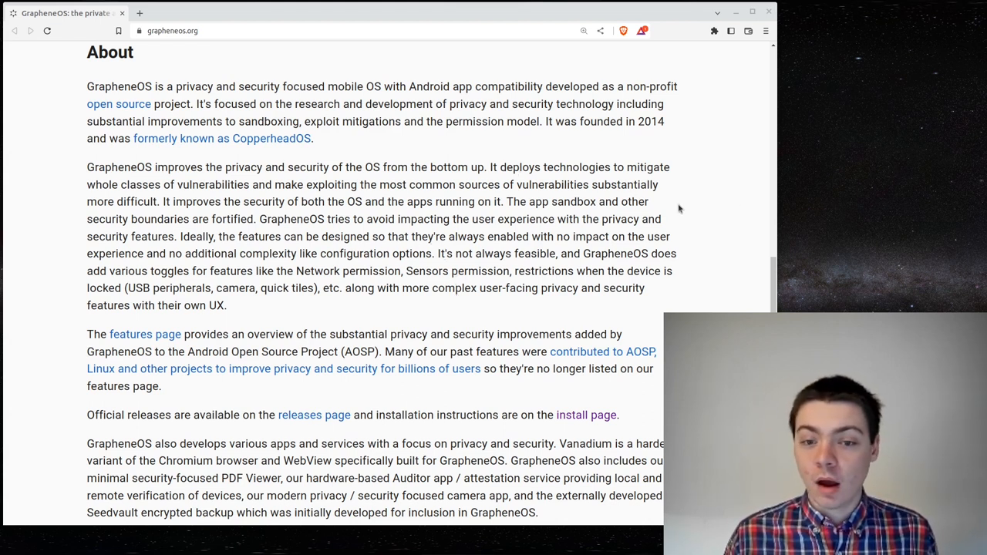
Read the homepage through No Google apps and Device support, then return to the top.
double_click(99, 166)
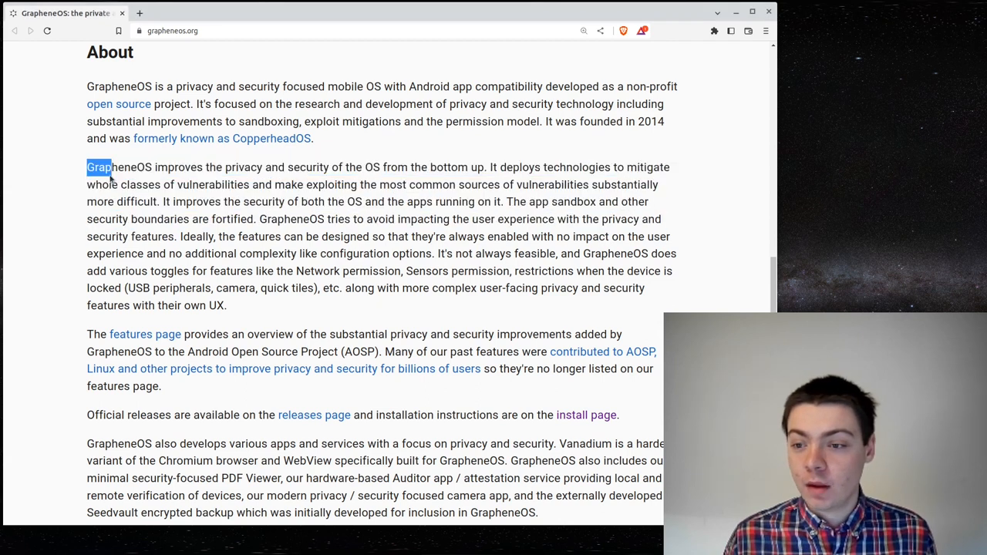
scroll(down, 3)
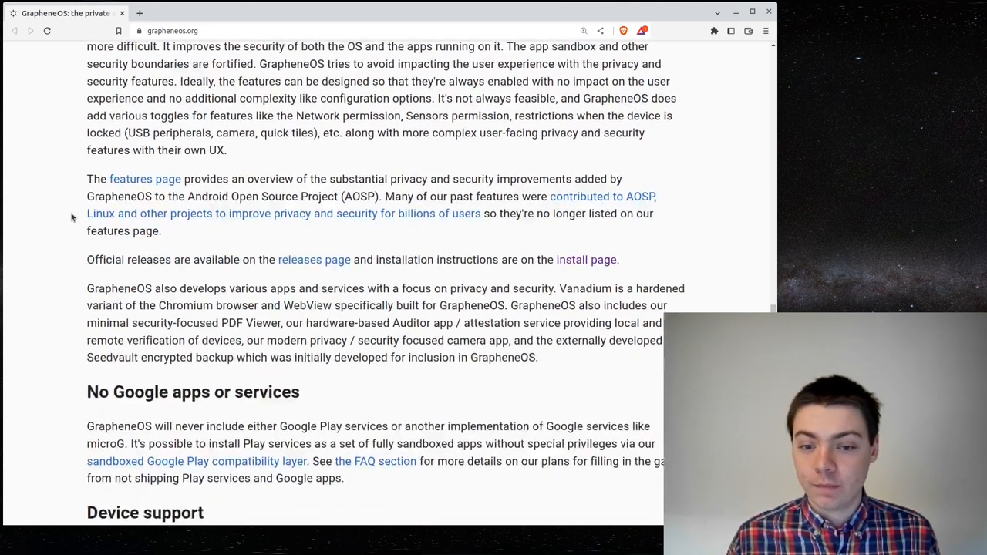
scroll(down, 3)
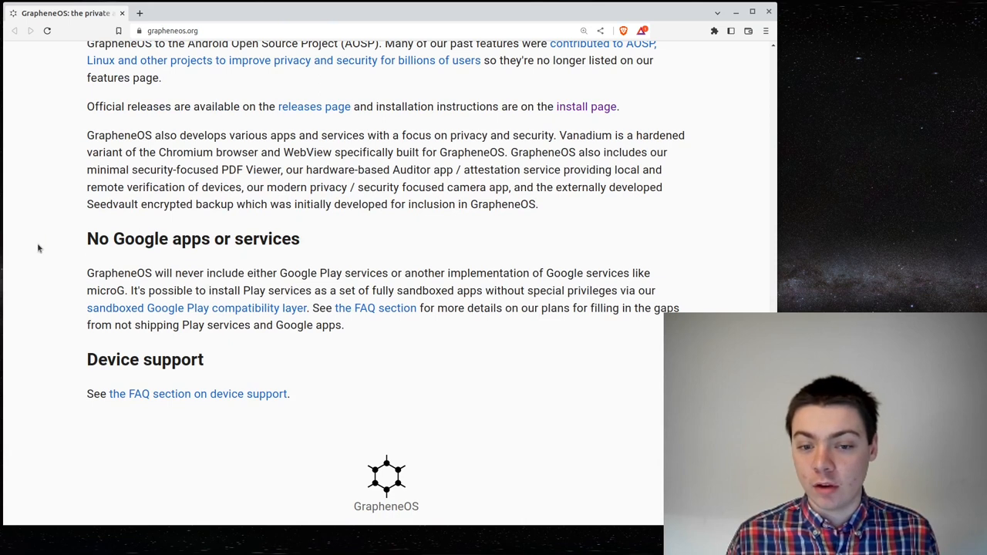
mouse_move(361, 249)
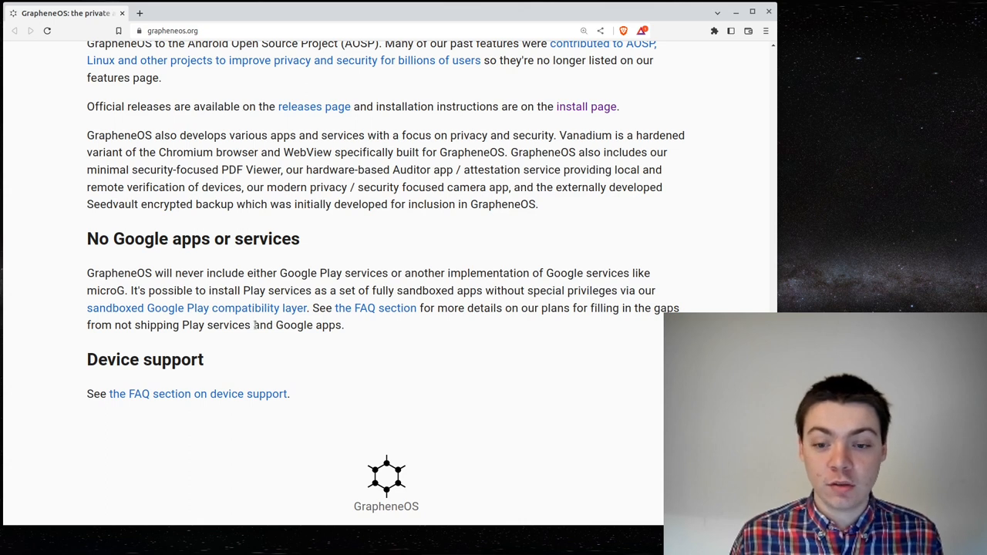
mouse_move(352, 332)
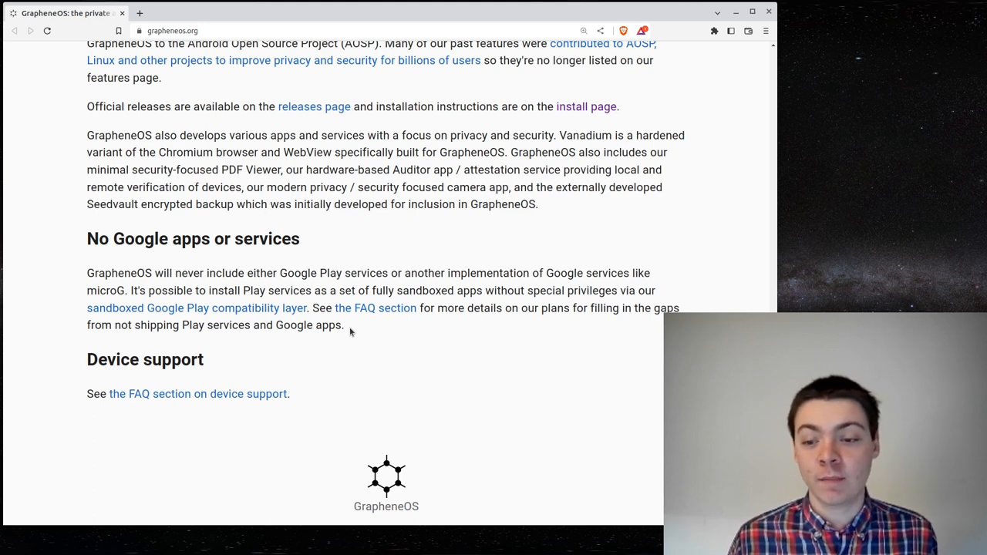
mouse_move(358, 324)
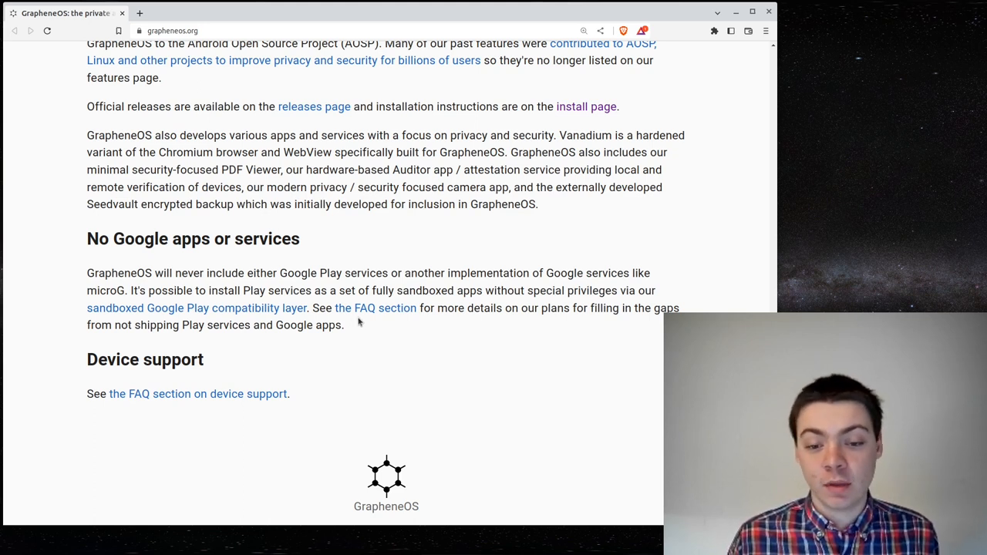
scroll(up, 3)
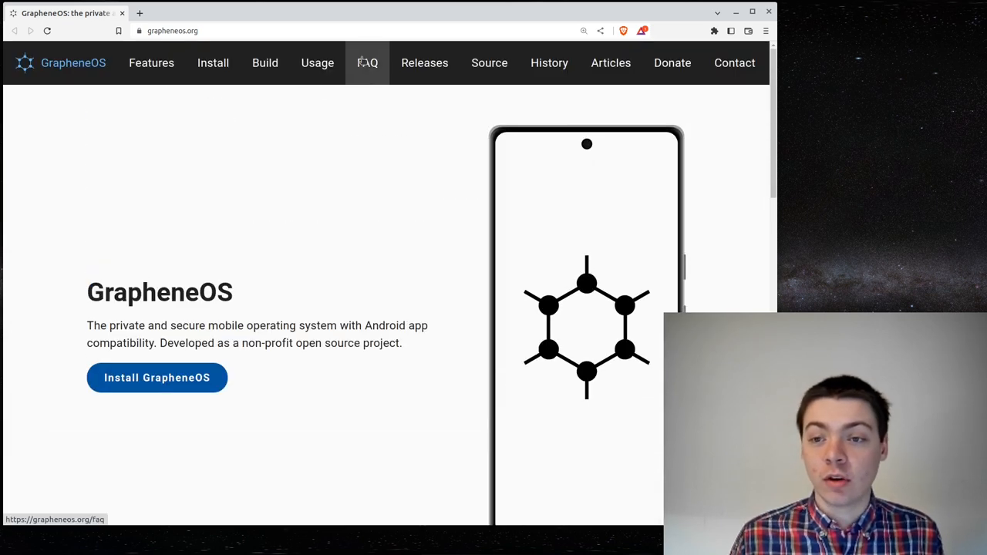
Go to the FAQ page and jump to the 'Which devices are supported?' answer listing Pixel devices.
click(367, 62)
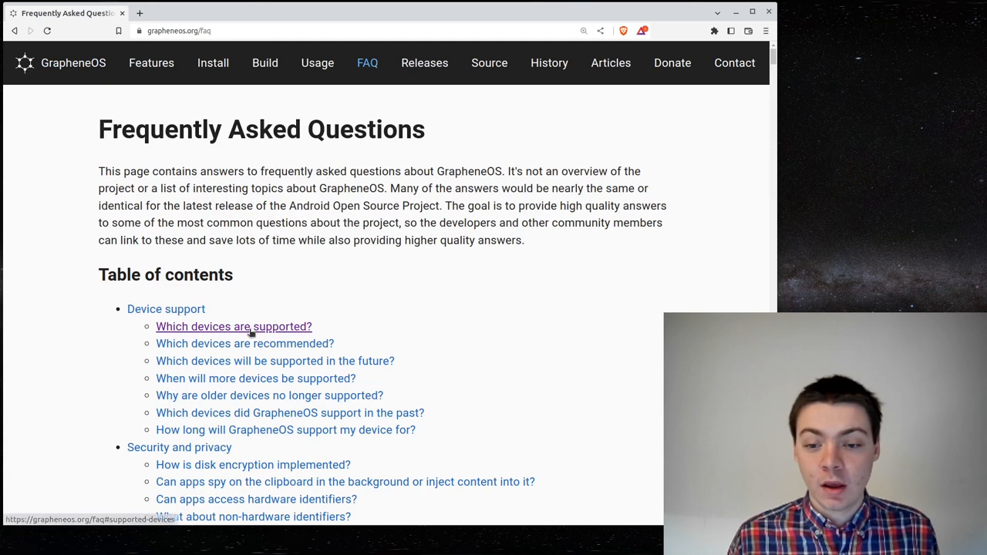
click(233, 327)
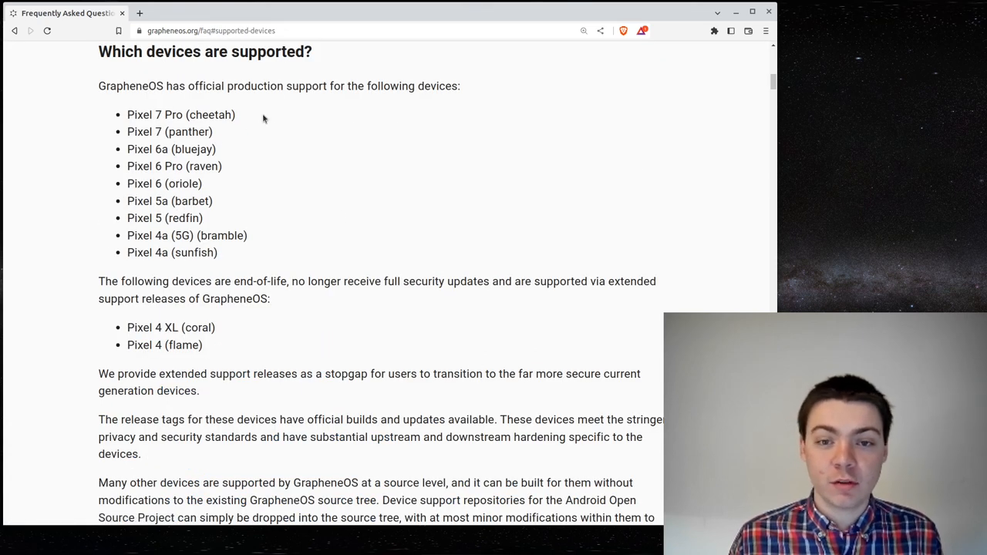
mouse_move(260, 191)
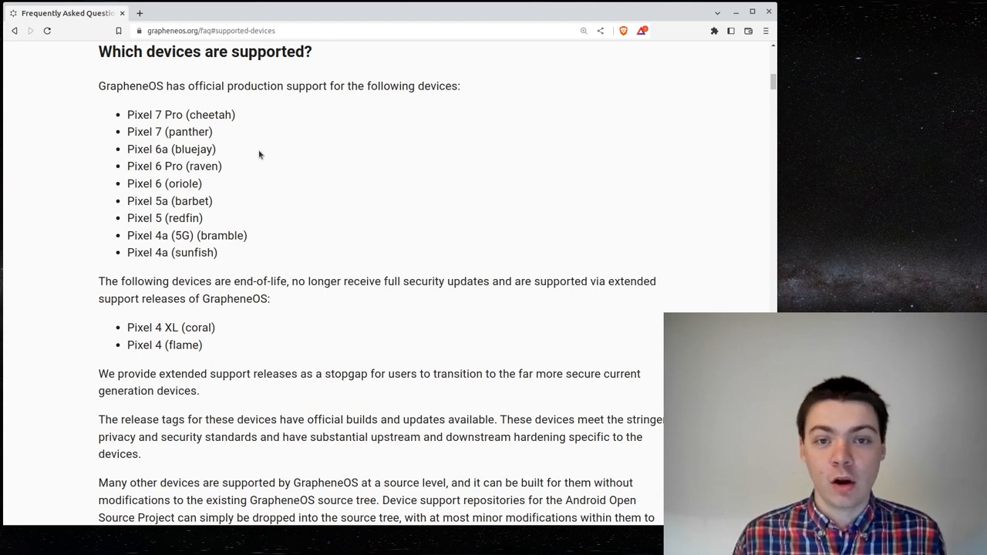
mouse_move(290, 166)
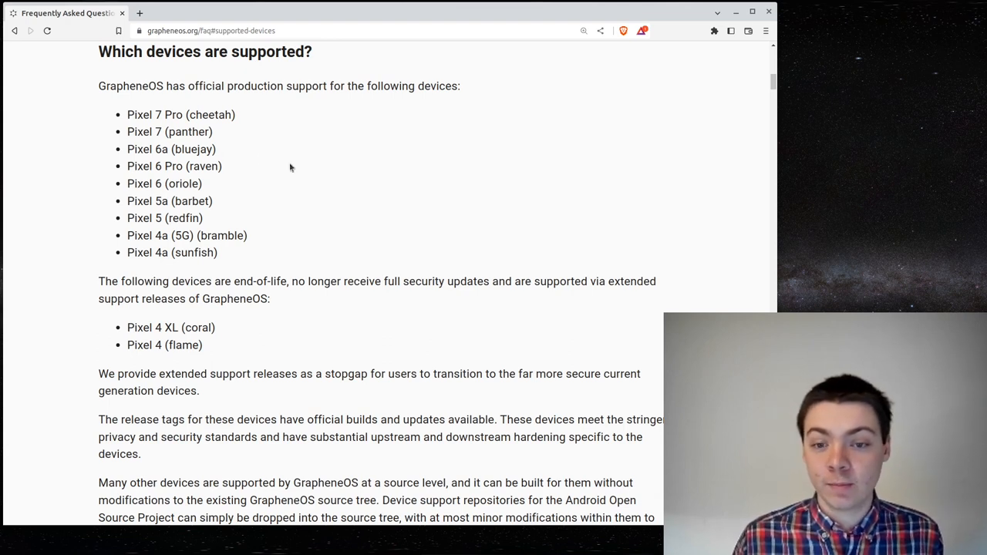
mouse_move(114, 250)
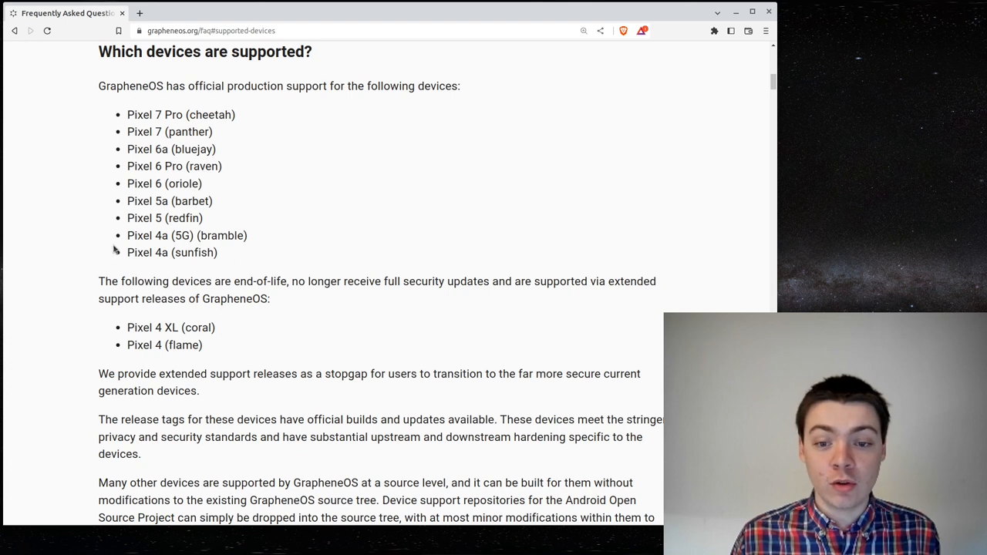
mouse_move(243, 179)
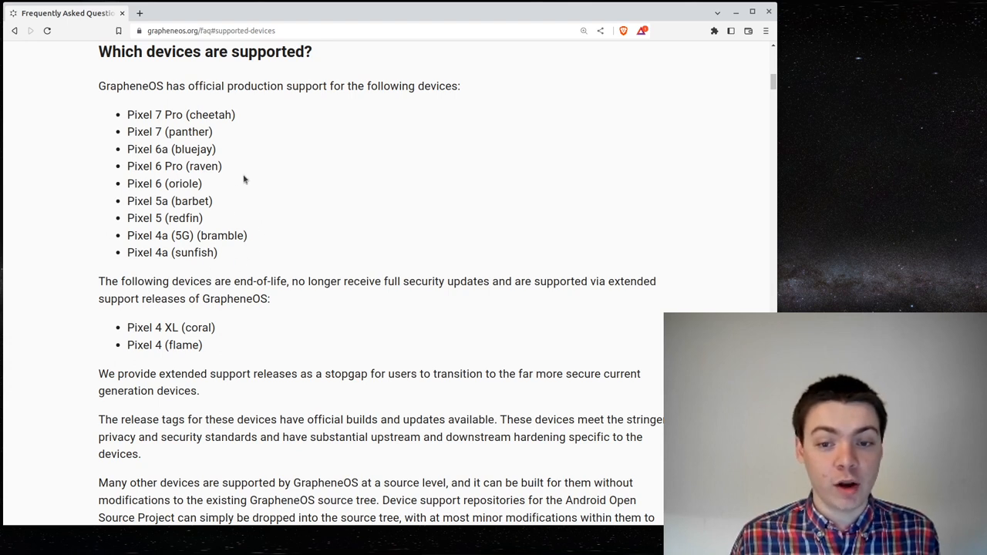
mouse_move(250, 250)
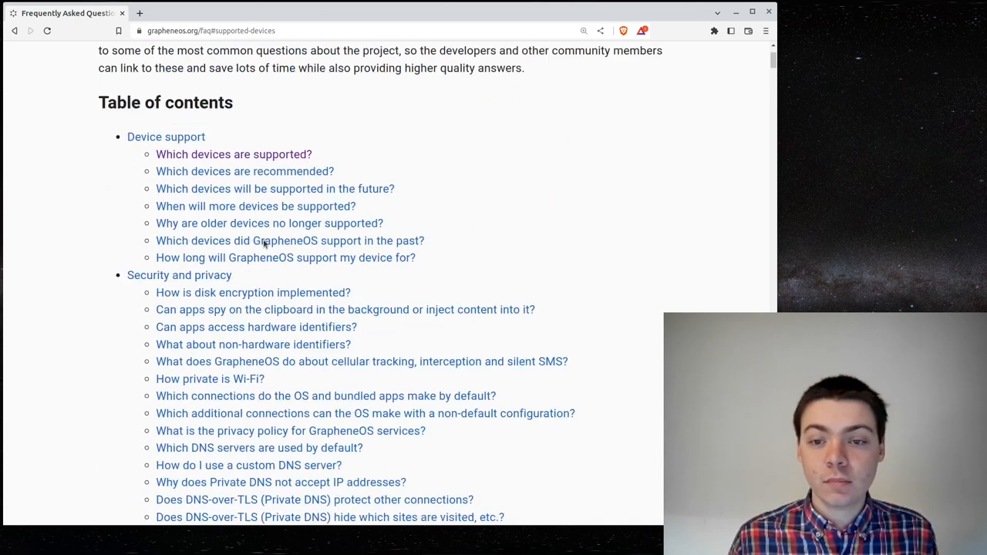
click(213, 62)
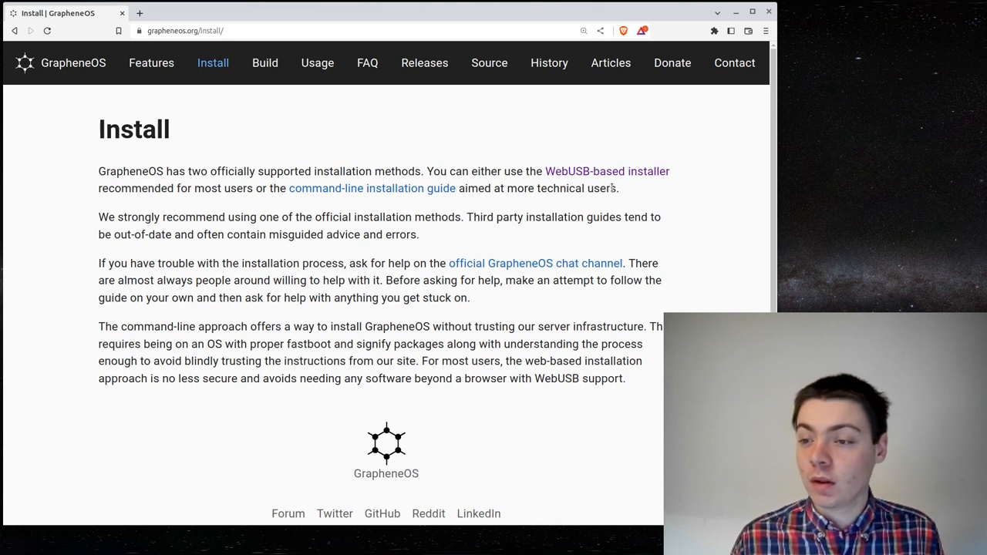
mouse_move(607, 172)
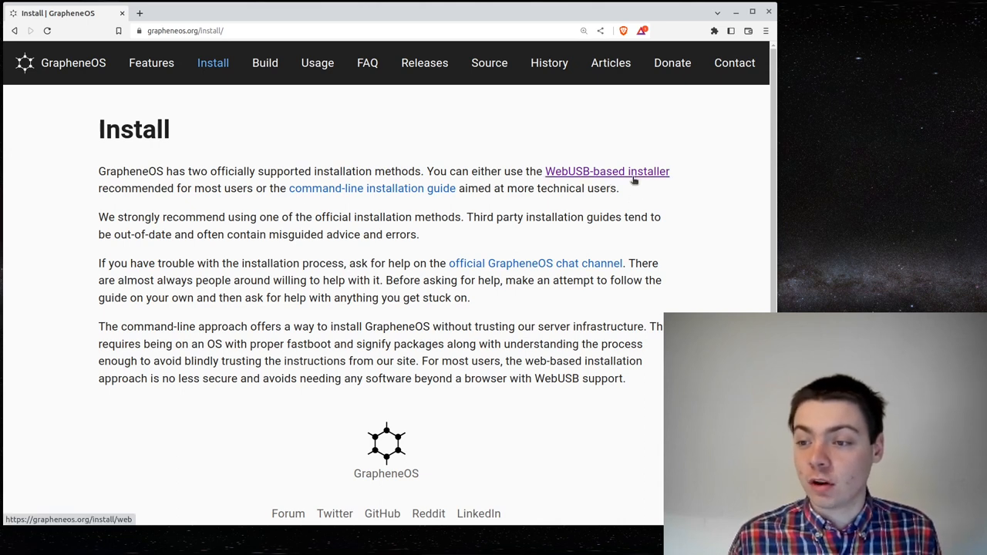
click(608, 171)
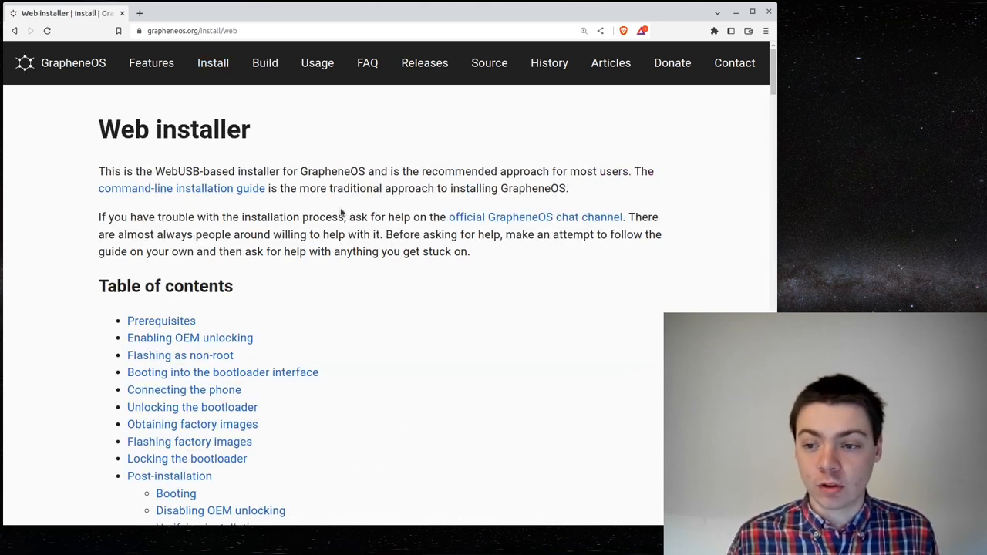
scroll(down, 3)
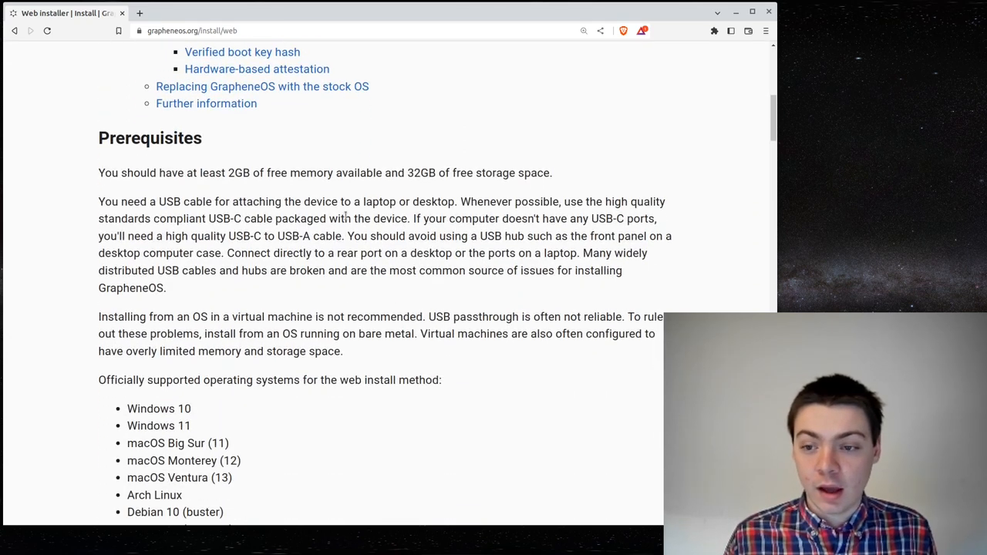
scroll(down, 3)
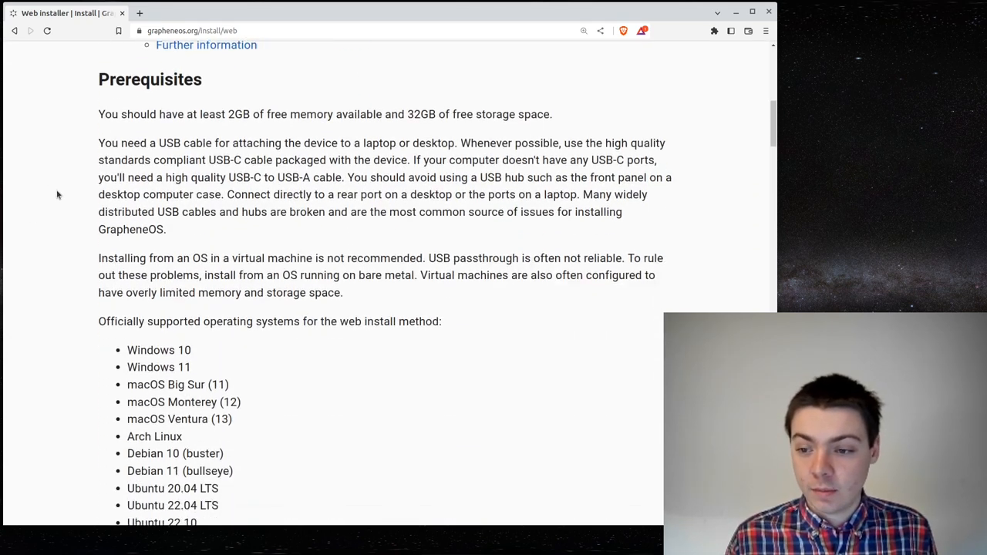
scroll(down, 3)
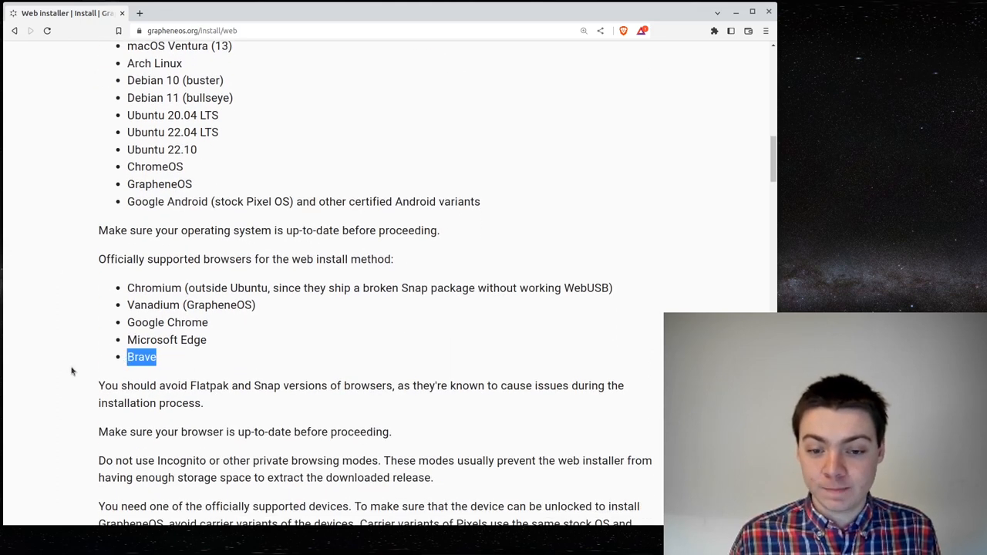
scroll(down, 3)
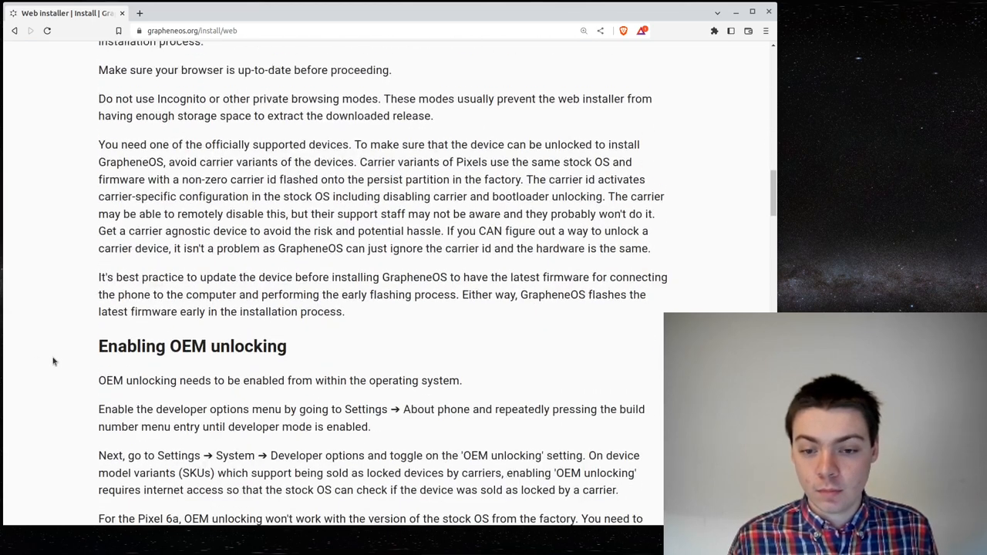
scroll(down, 3)
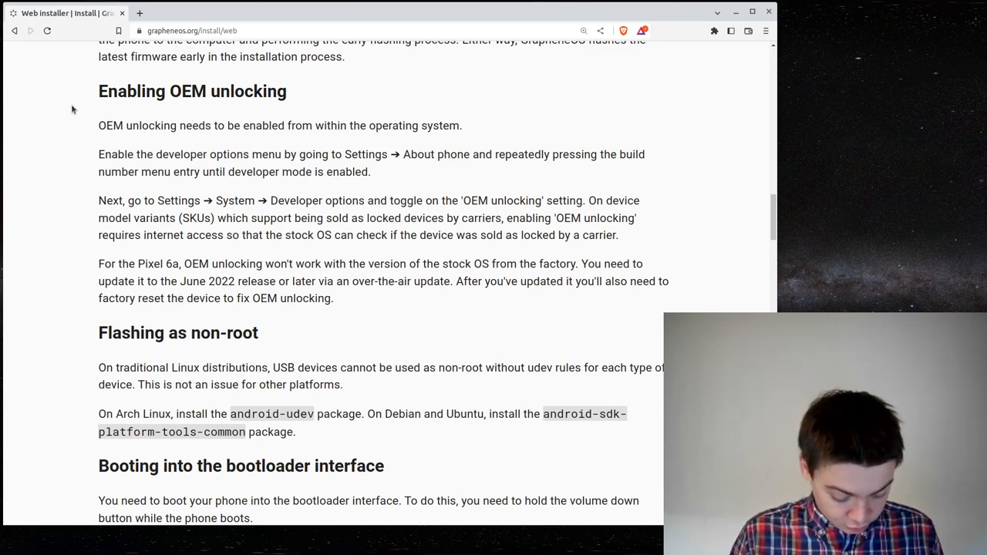
mouse_move(371, 153)
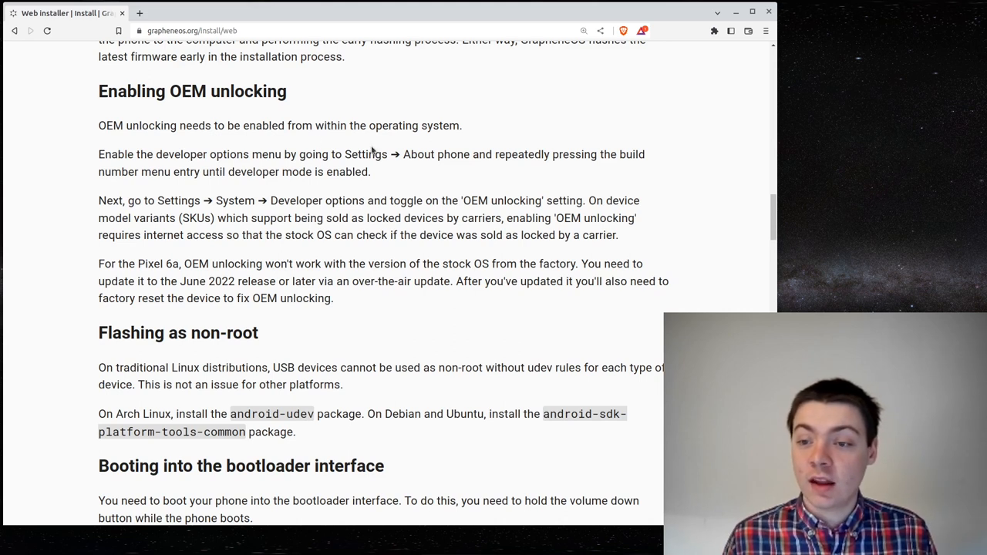
drag(344, 154, 438, 154)
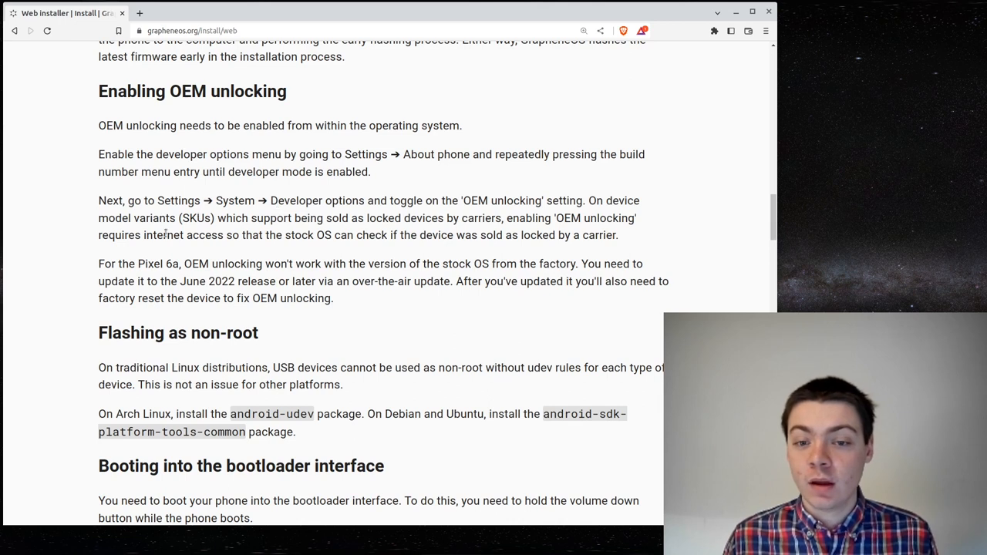
scroll(down, 3)
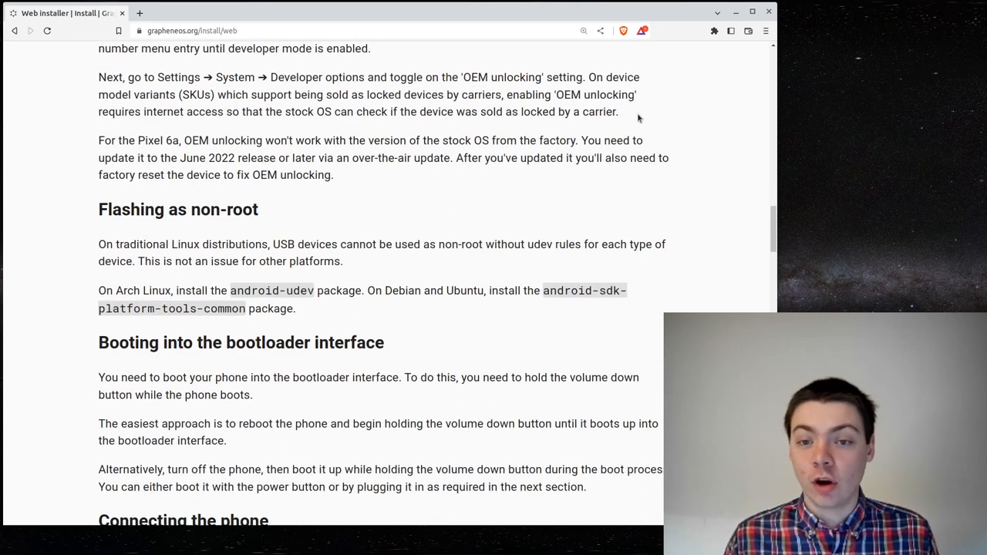
mouse_move(417, 101)
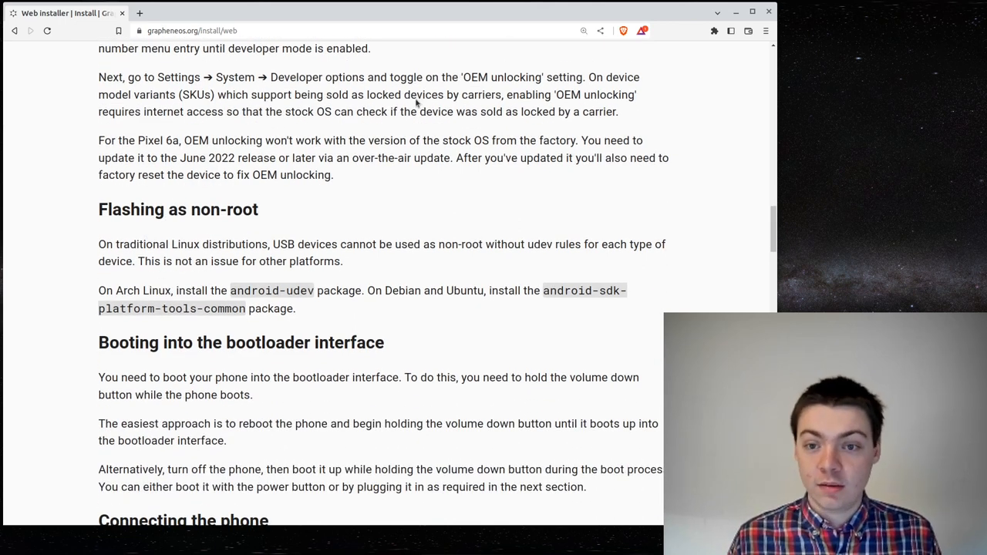
drag(157, 77, 370, 77)
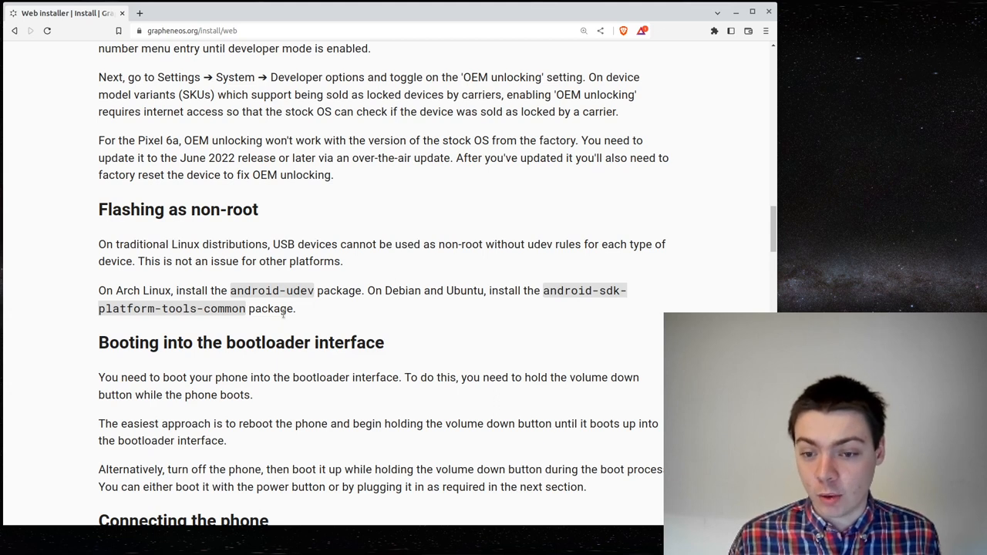
mouse_move(268, 307)
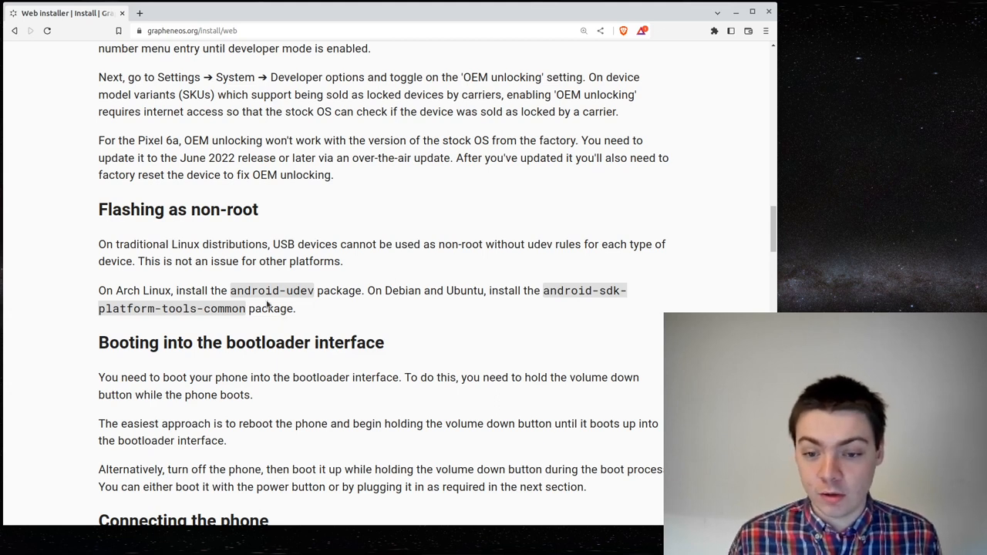
scroll(down, 3)
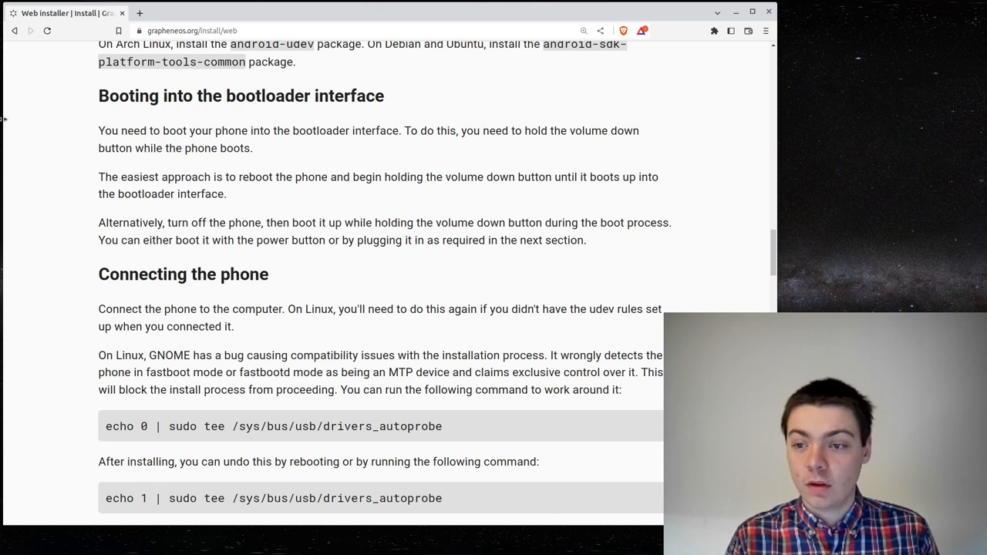
mouse_move(574, 163)
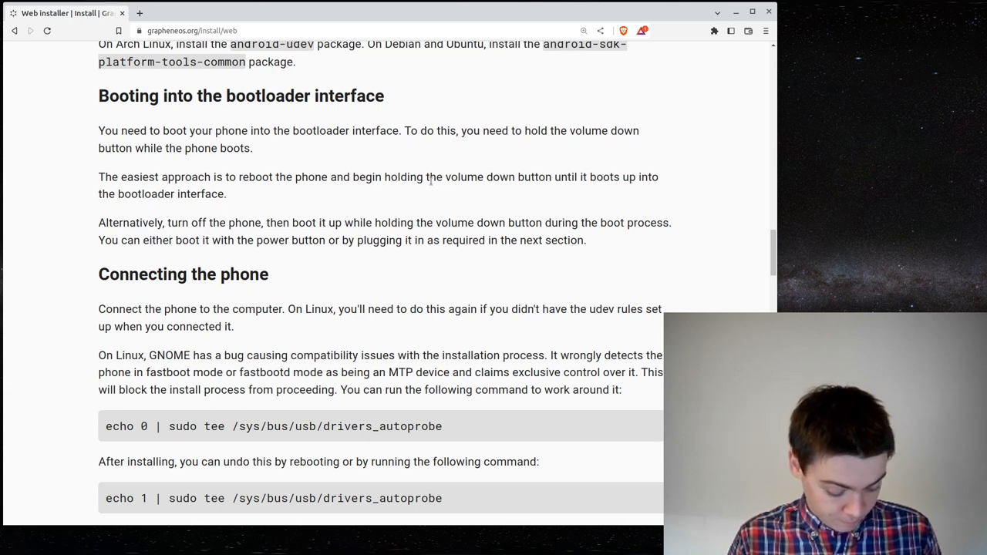
mouse_move(311, 157)
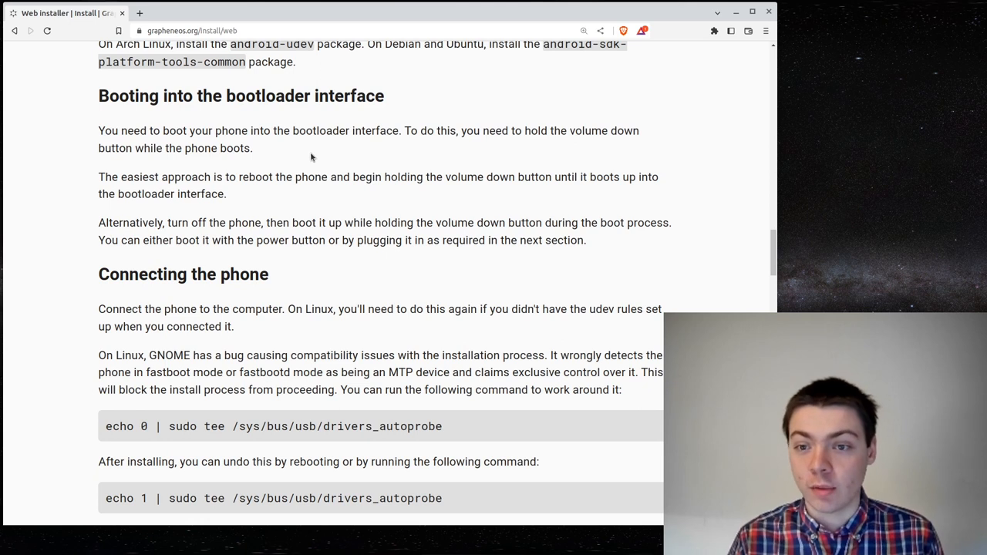
mouse_move(312, 155)
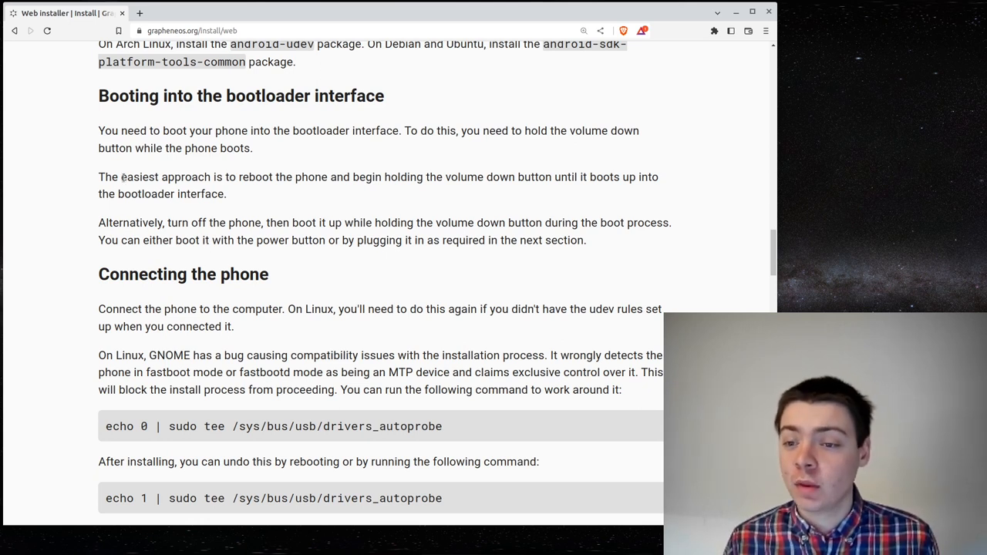
scroll(down, 3)
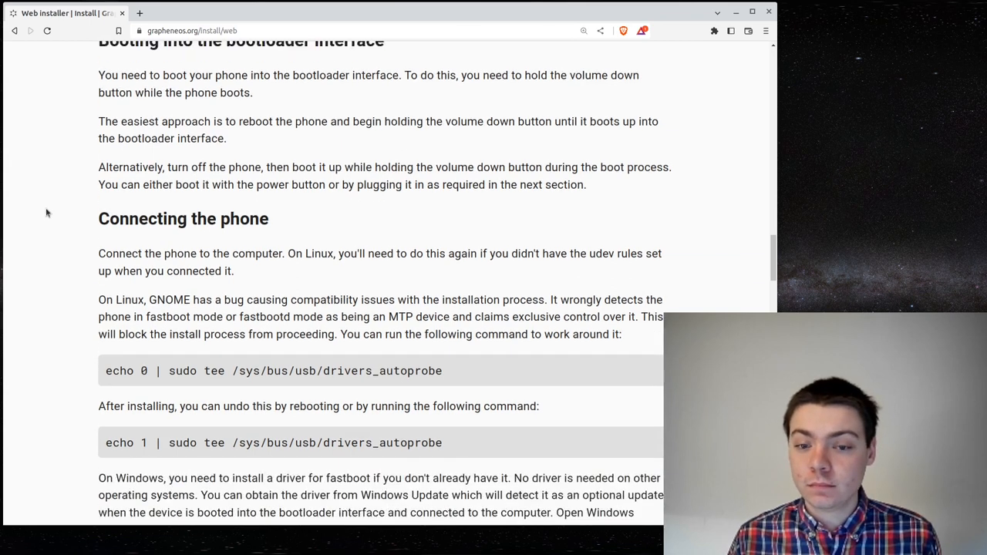
scroll(down, 3)
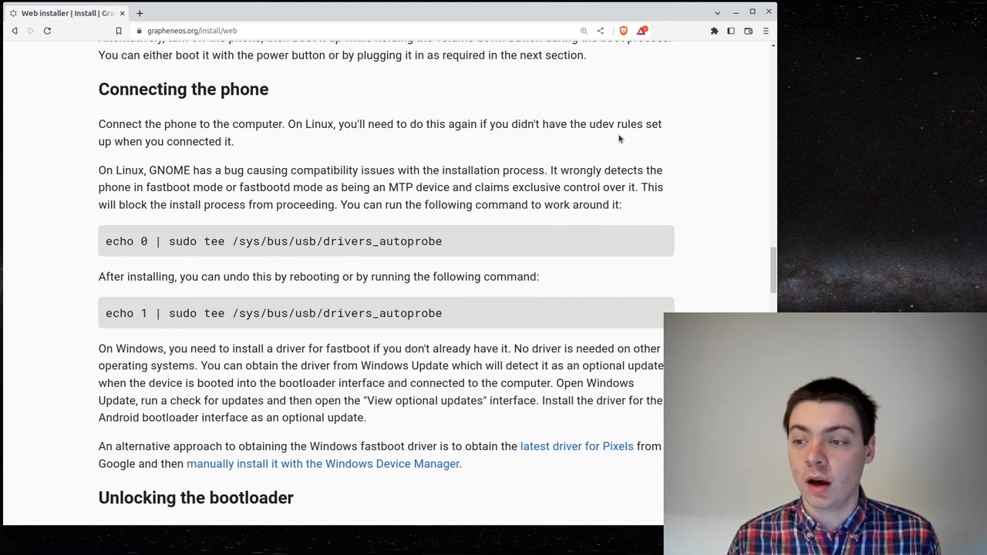
mouse_move(598, 133)
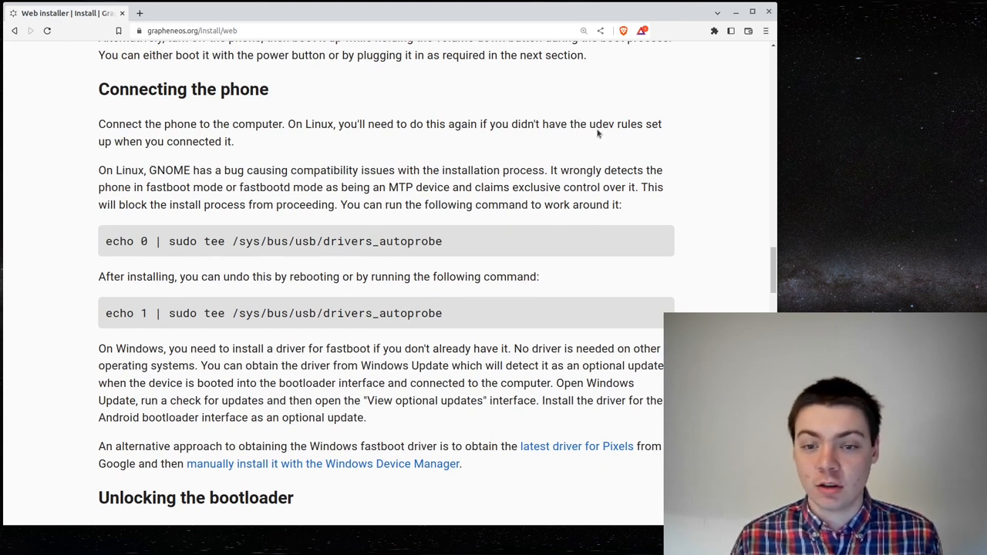
mouse_move(95, 217)
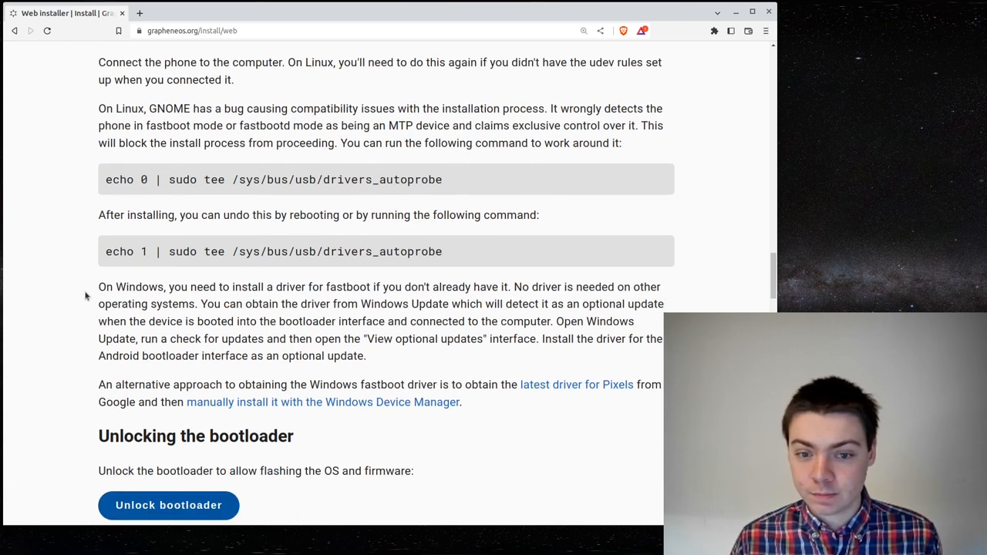
scroll(down, 3)
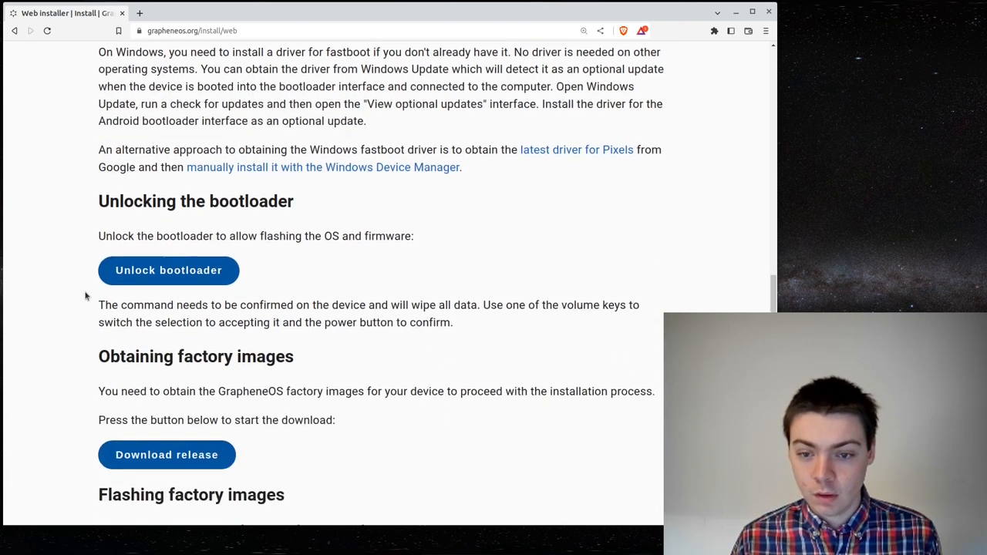
scroll(down, 3)
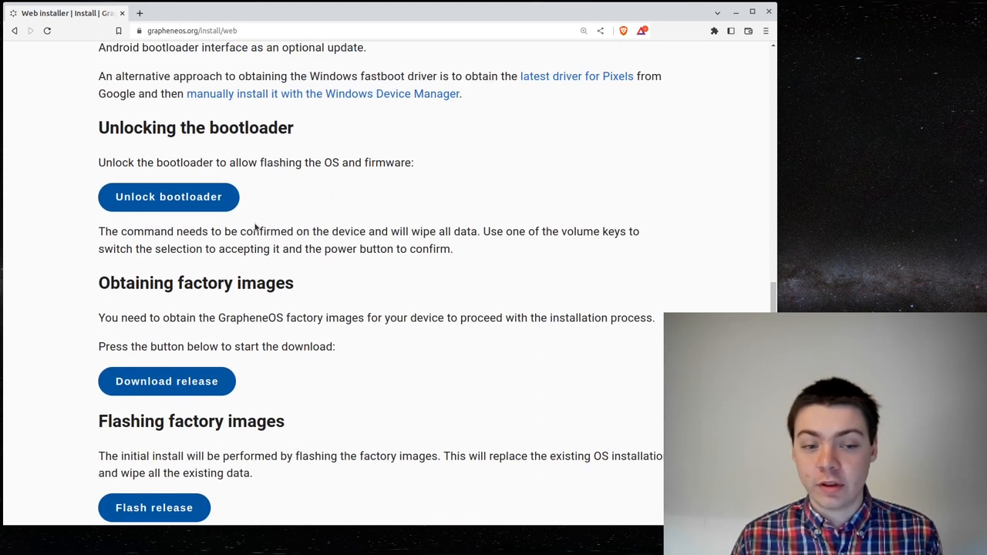
mouse_move(184, 204)
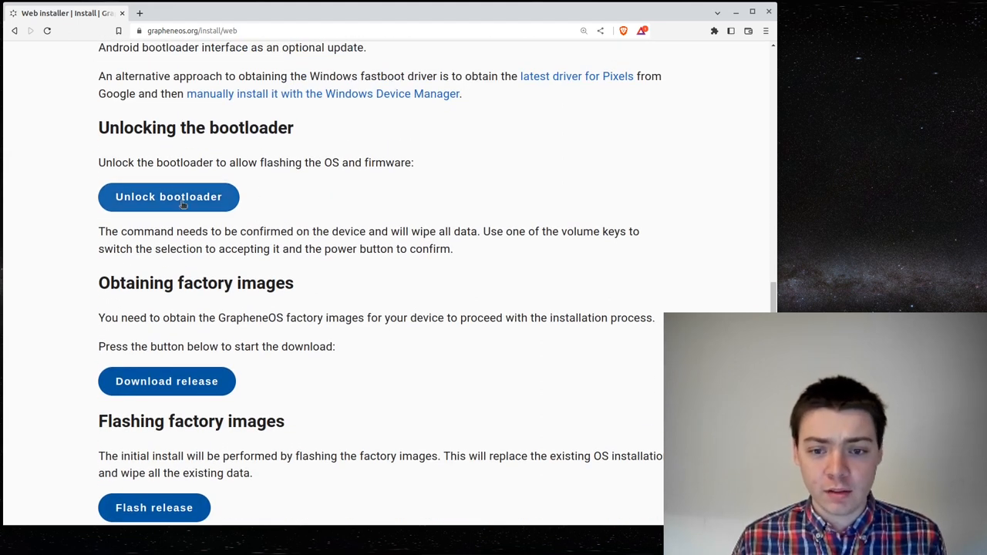
mouse_move(117, 364)
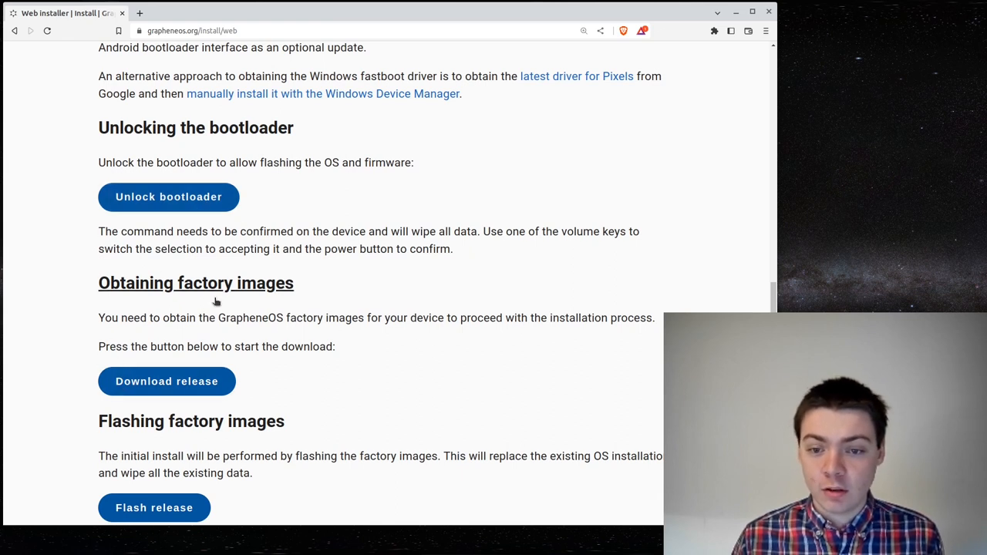
mouse_move(248, 194)
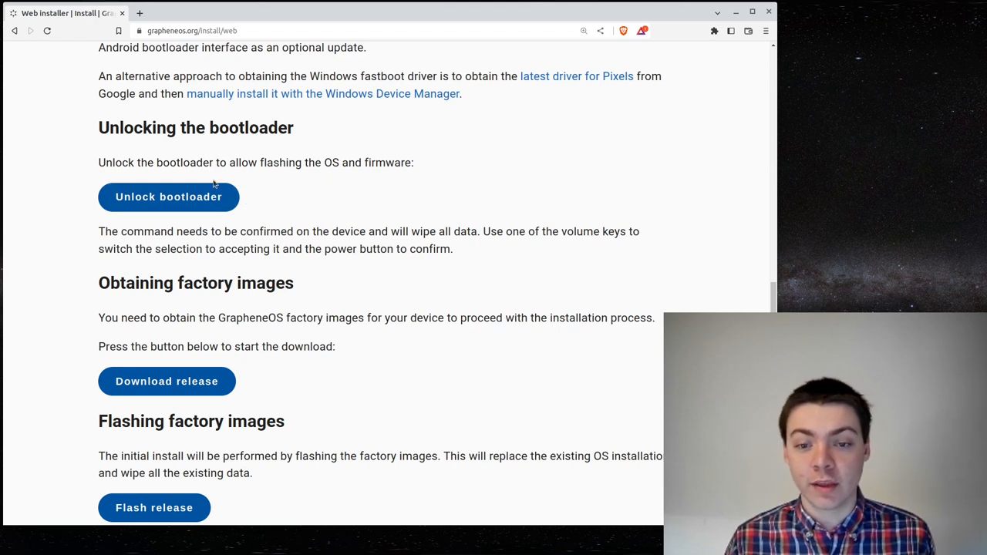
Unlock the bootloader, choosing the Pixel 6 in the browser device prompt and connecting to it.
click(168, 196)
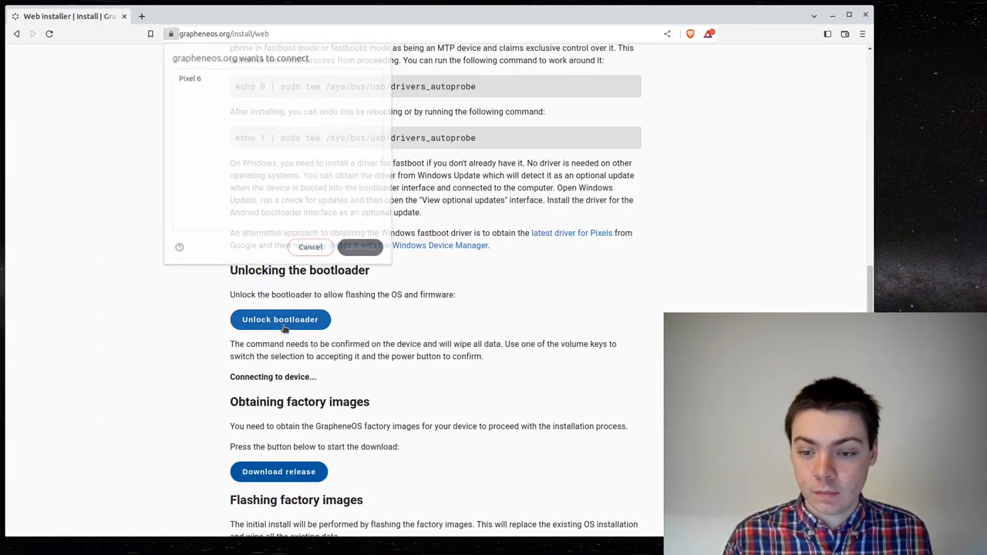
click(188, 77)
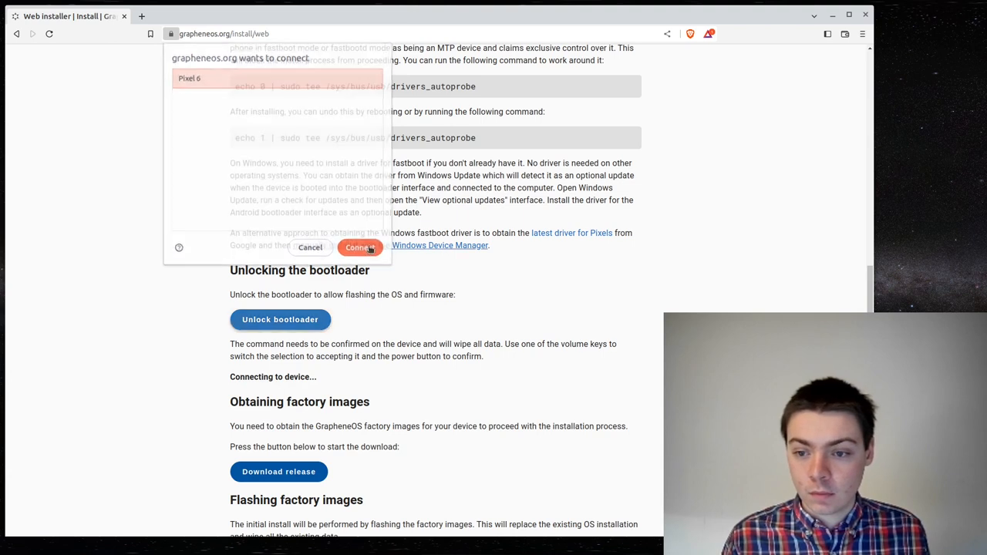
click(359, 246)
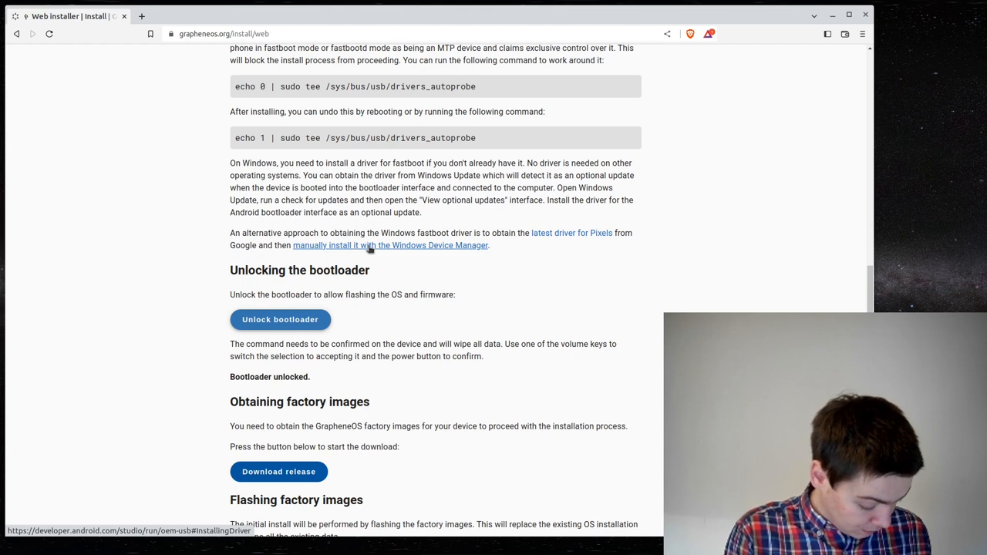
mouse_move(361, 286)
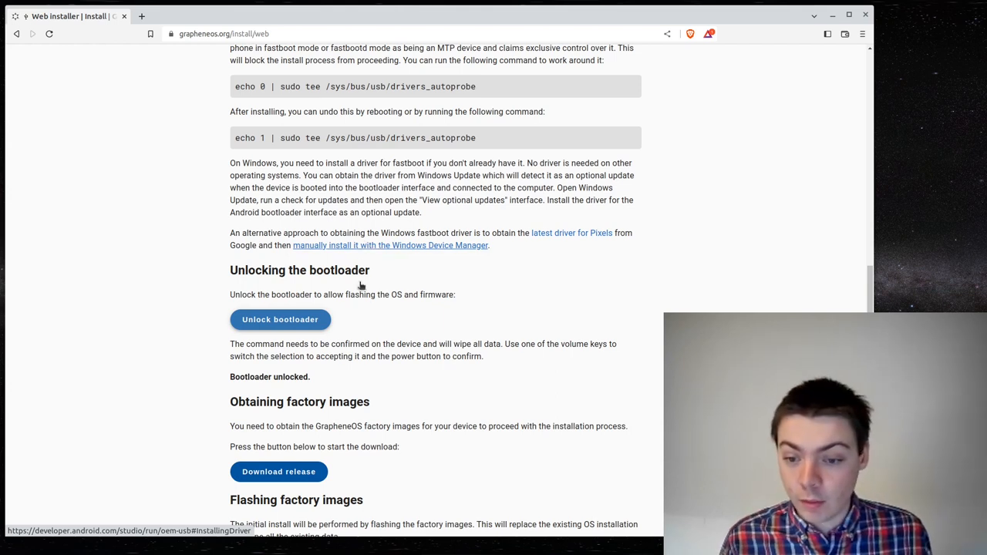
Download the oriole-factory-2023011000.zip factory image release under Obtaining factory images.
scroll(down, 3)
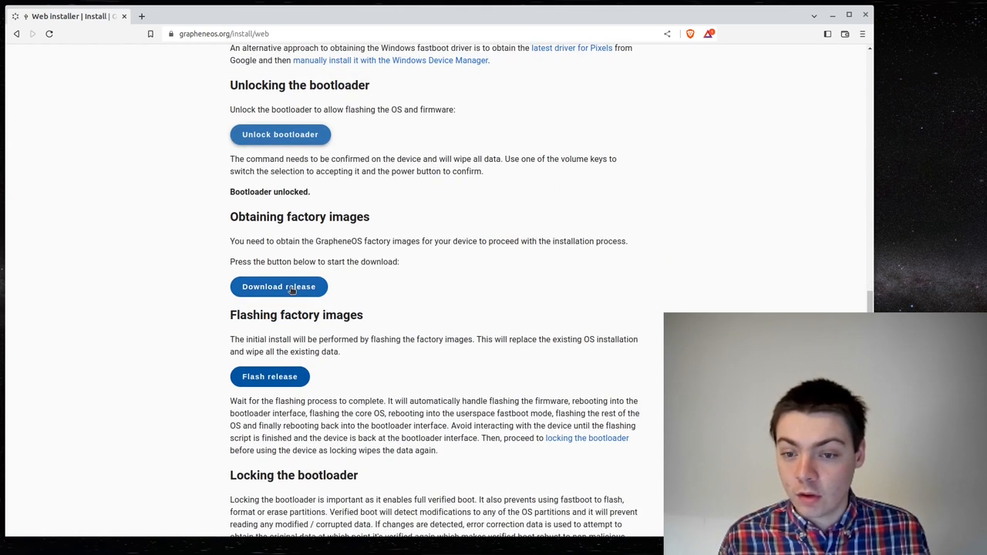
click(277, 285)
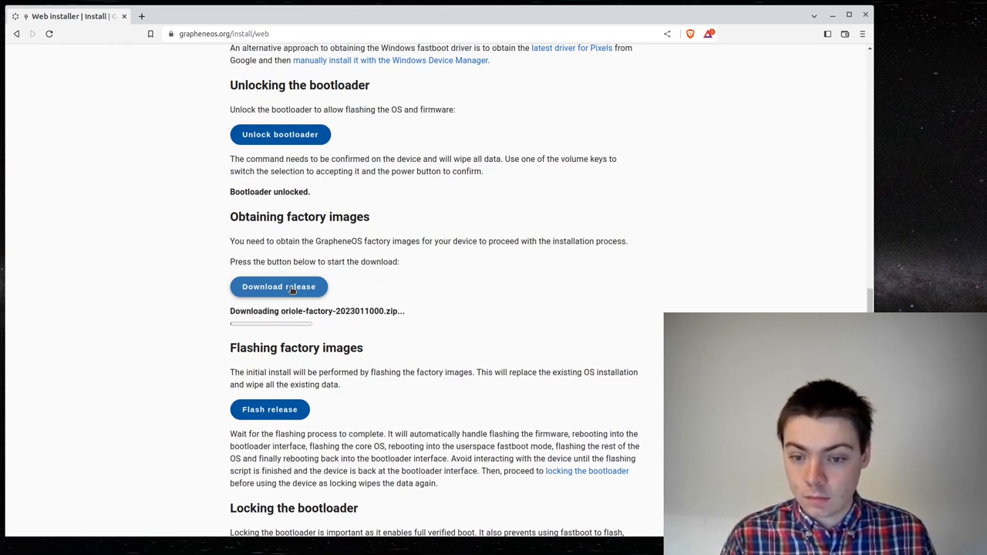
mouse_move(253, 296)
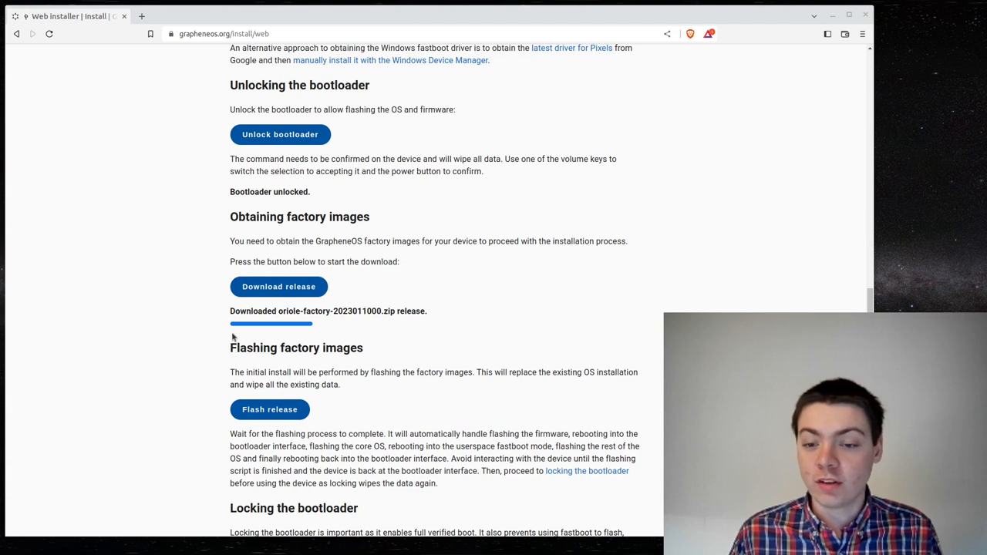
Flash the downloaded oriole-factory-2023011000.zip release onto the connected Pixel 6.
scroll(down, 3)
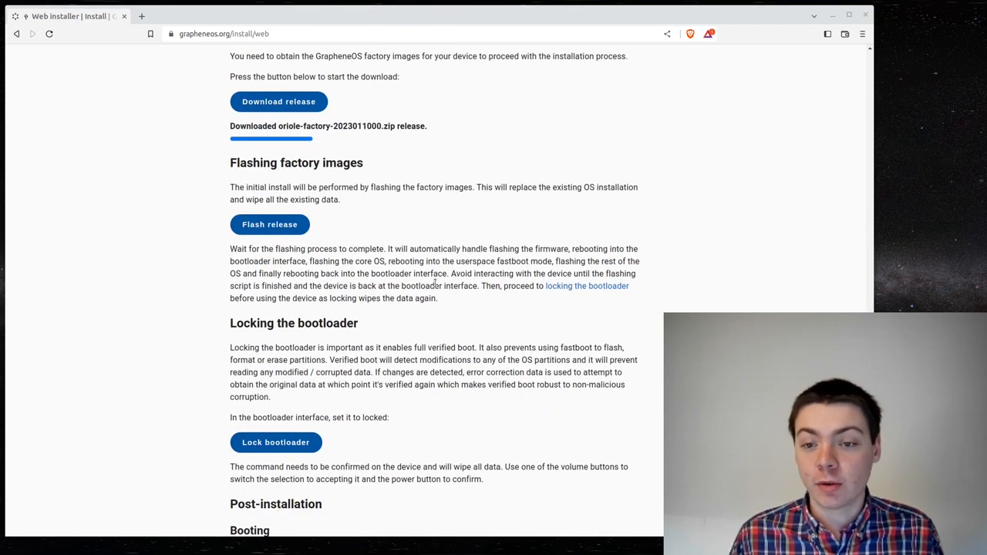
mouse_move(373, 184)
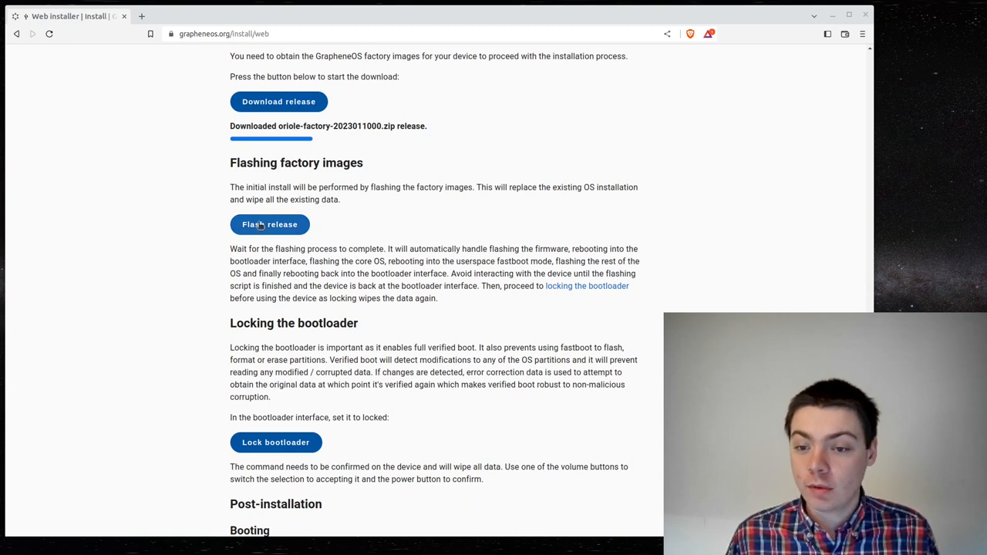
click(270, 225)
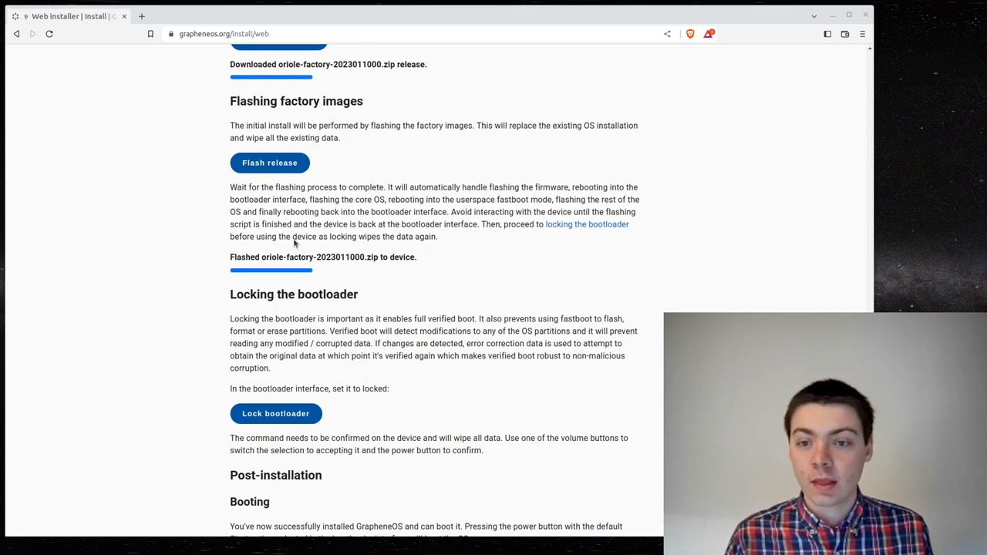
mouse_move(455, 281)
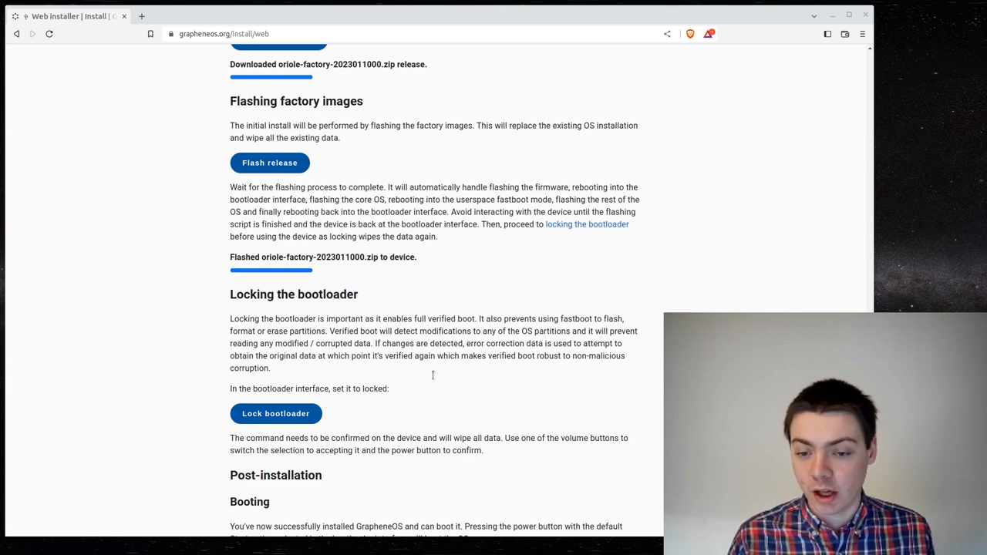
Relock the Pixel 6 bootloader under Locking the bootloader.
scroll(down, 3)
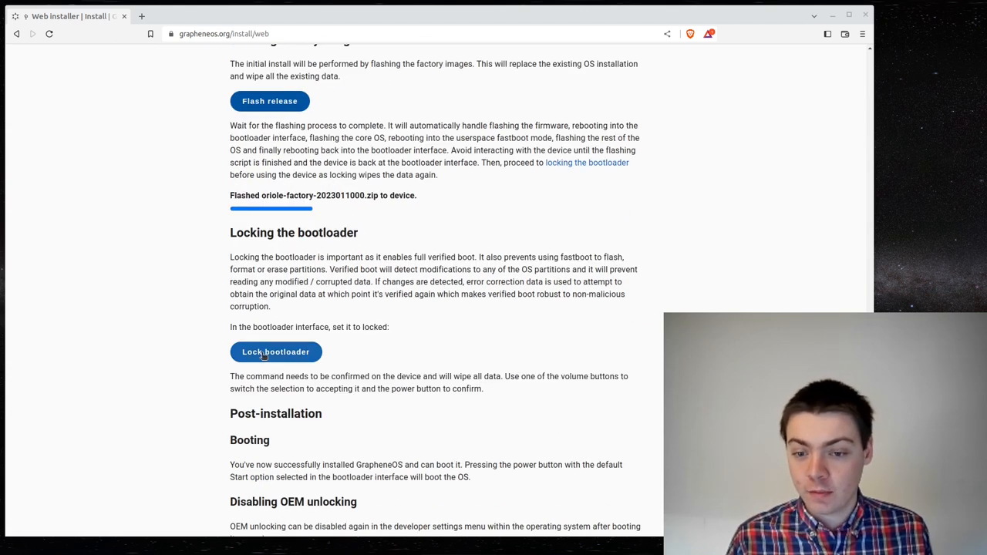
click(274, 352)
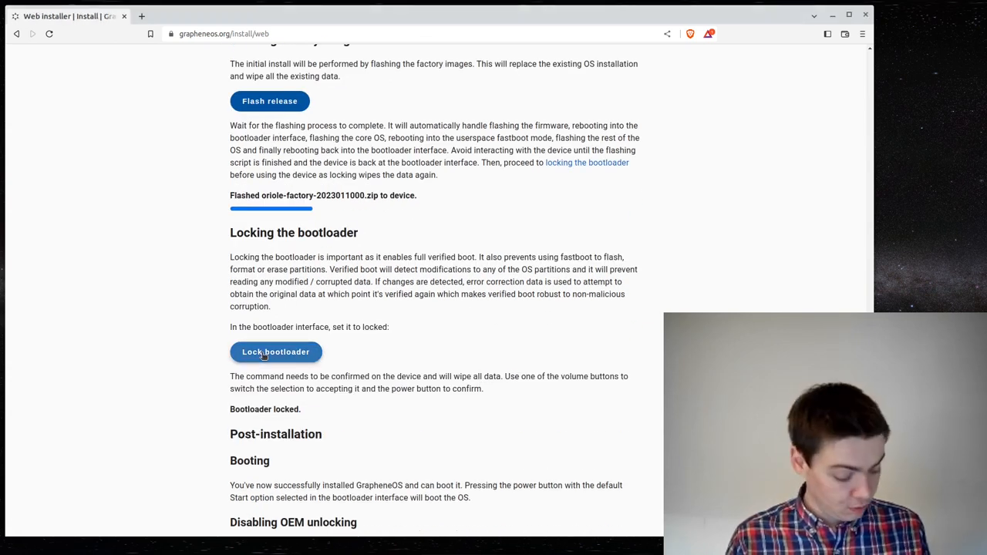
mouse_move(395, 344)
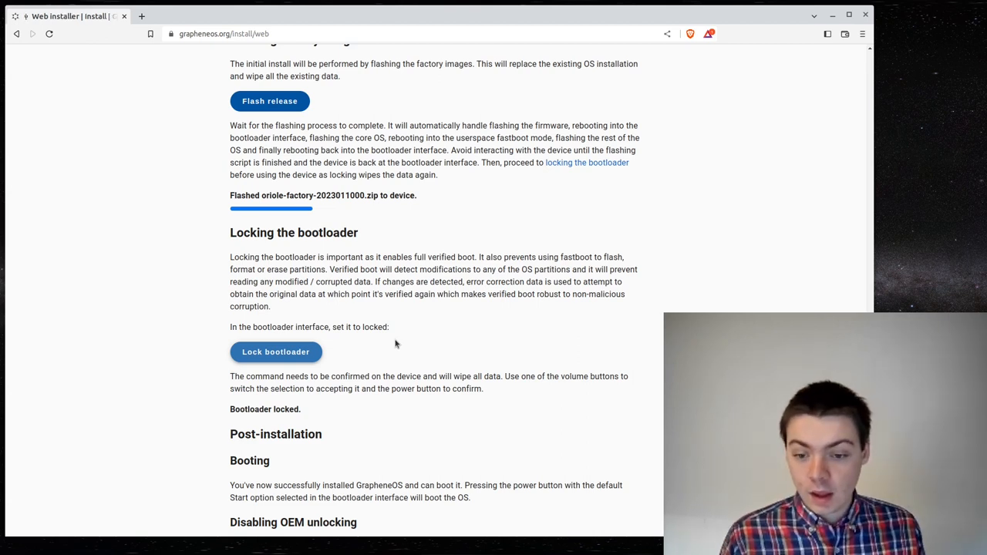
scroll(down, 3)
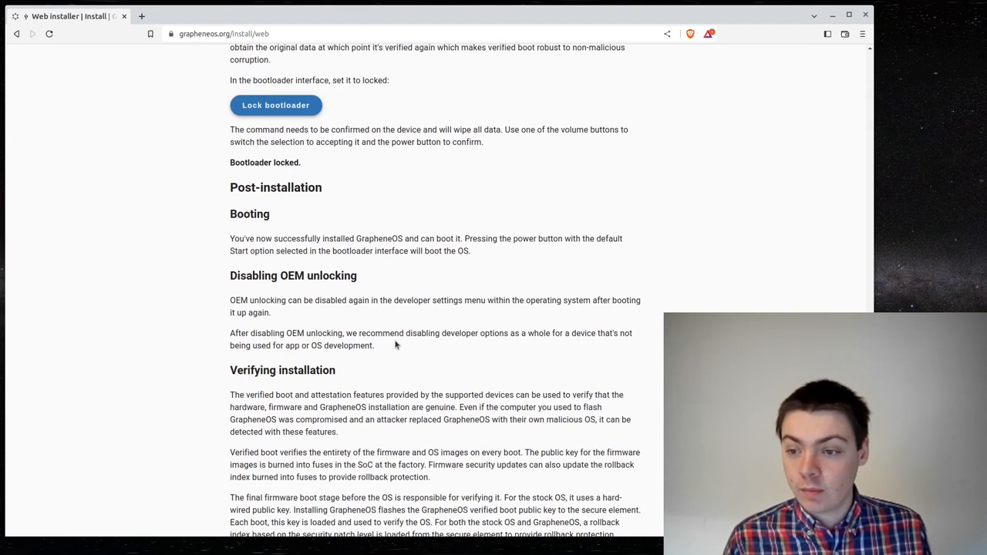
mouse_move(205, 244)
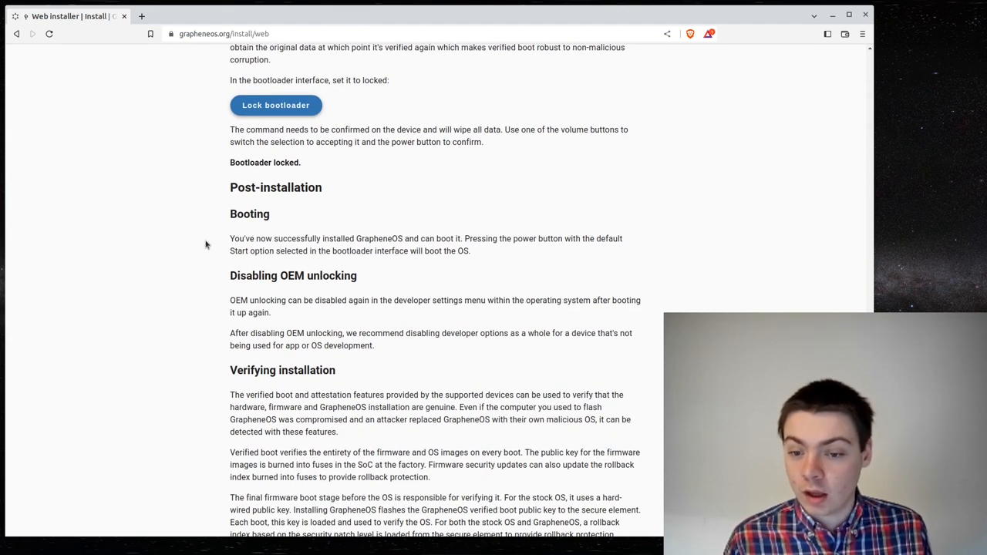
scroll(down, 3)
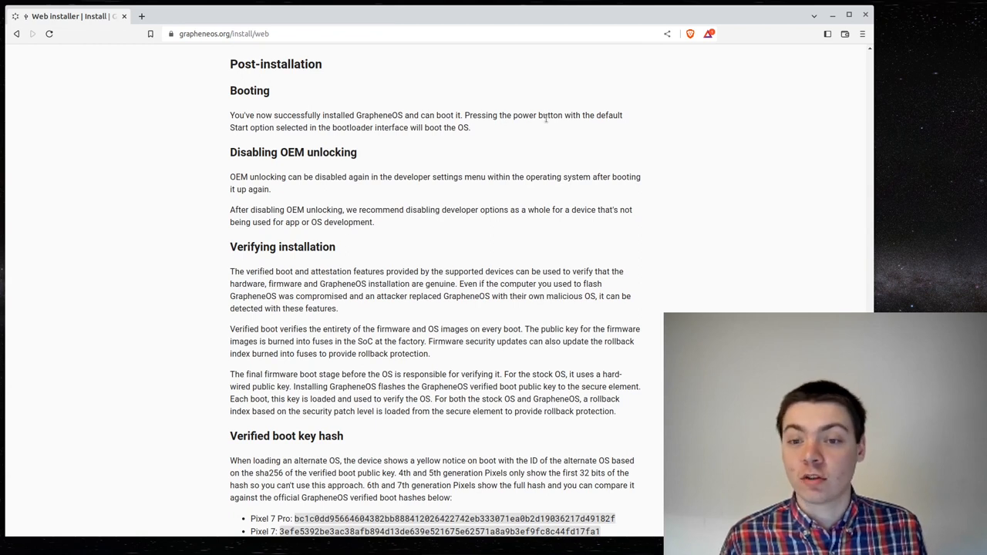
mouse_move(219, 124)
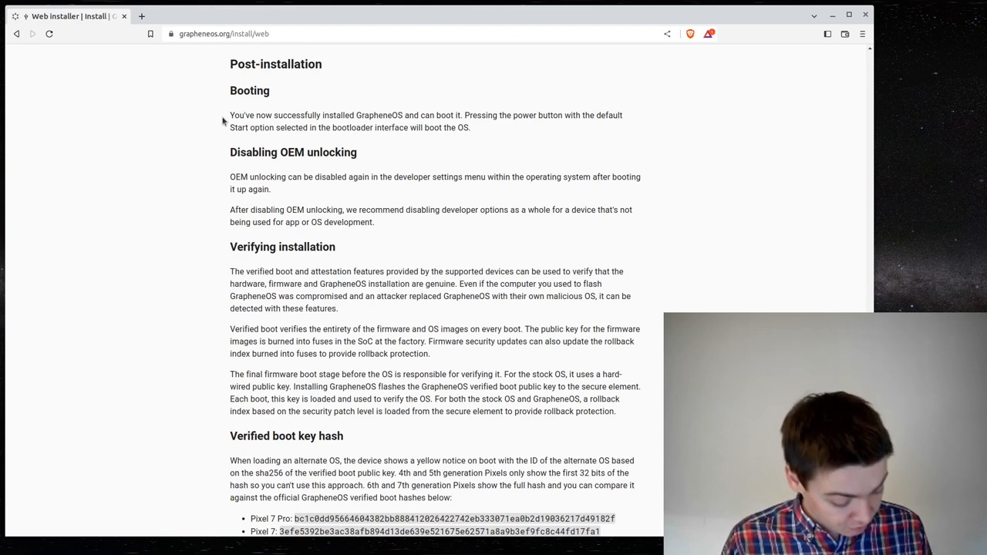
mouse_move(361, 93)
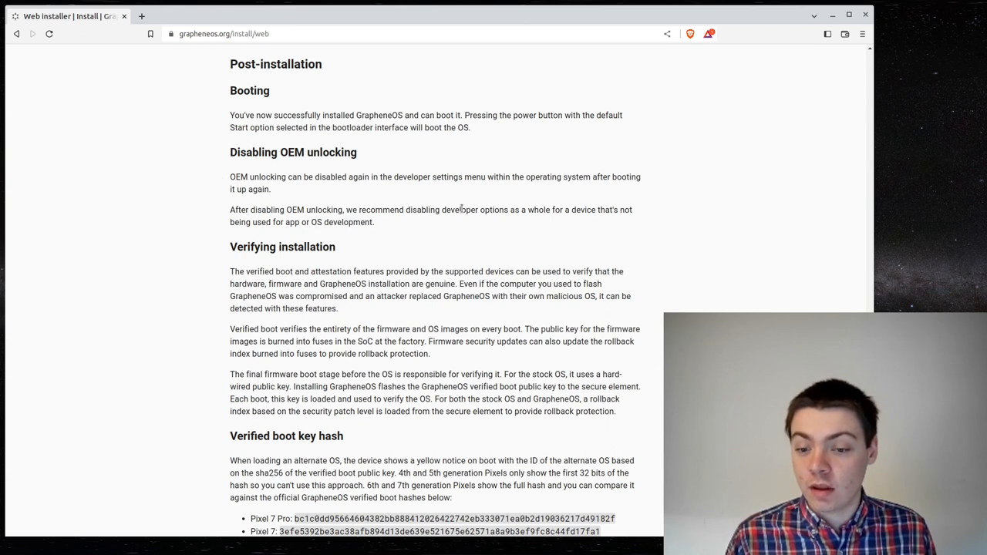
mouse_move(438, 213)
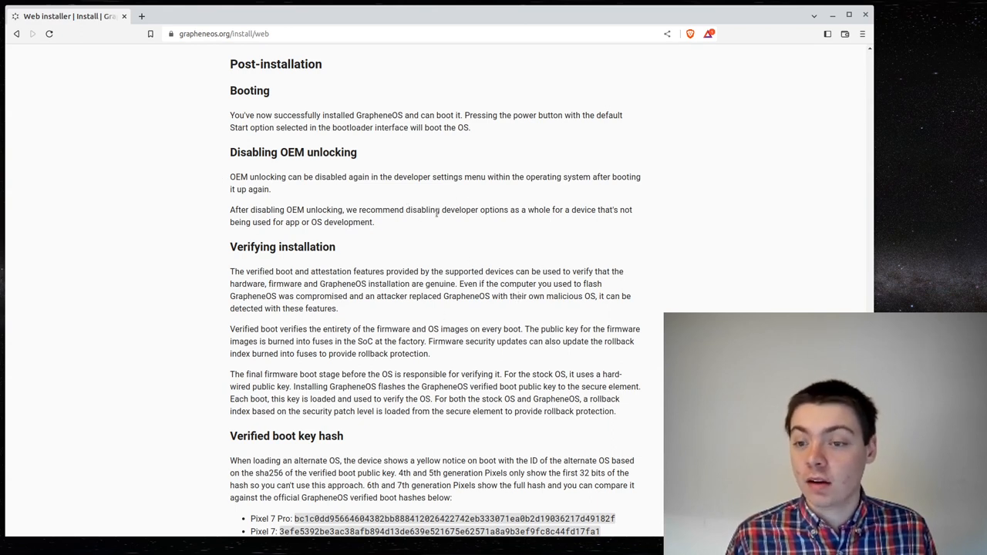
scroll(down, 3)
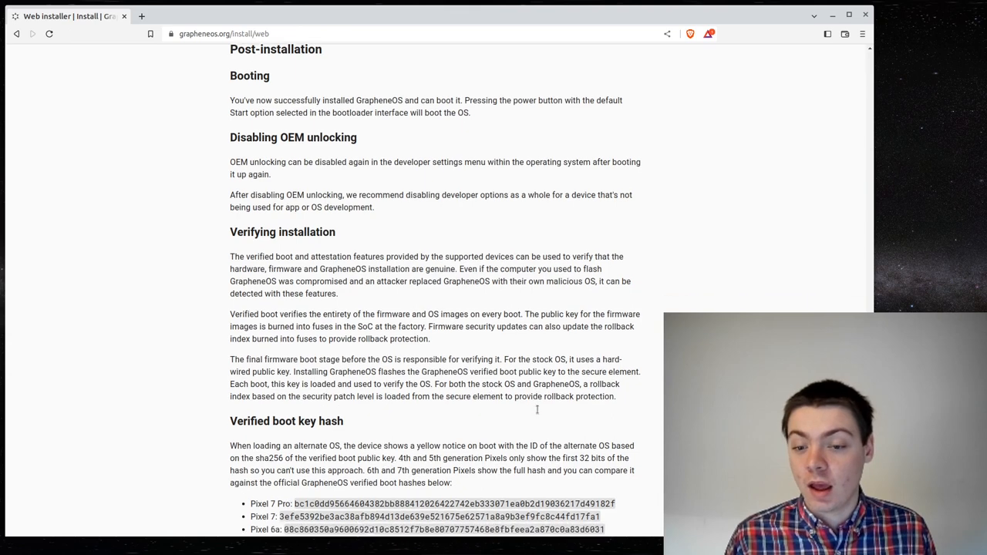
scroll(down, 3)
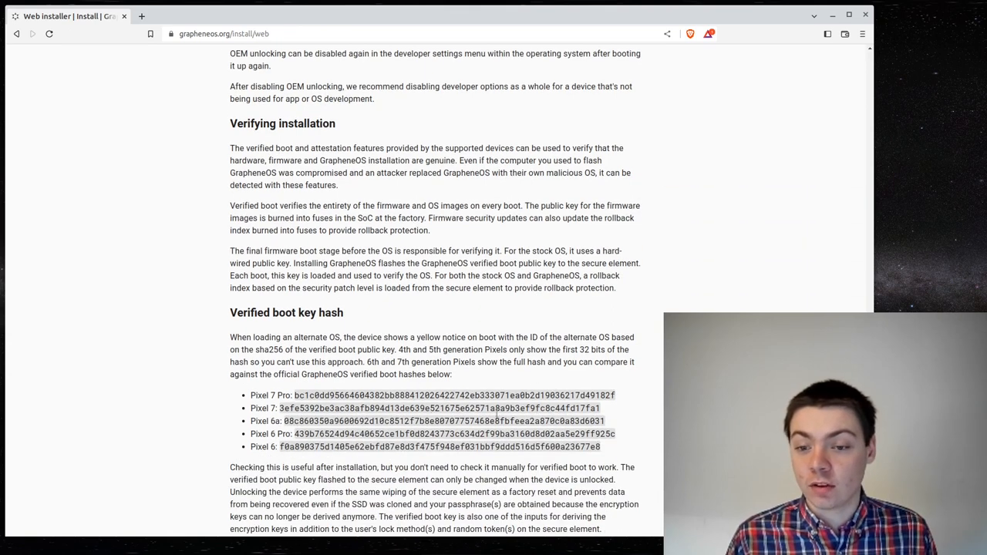
scroll(down, 3)
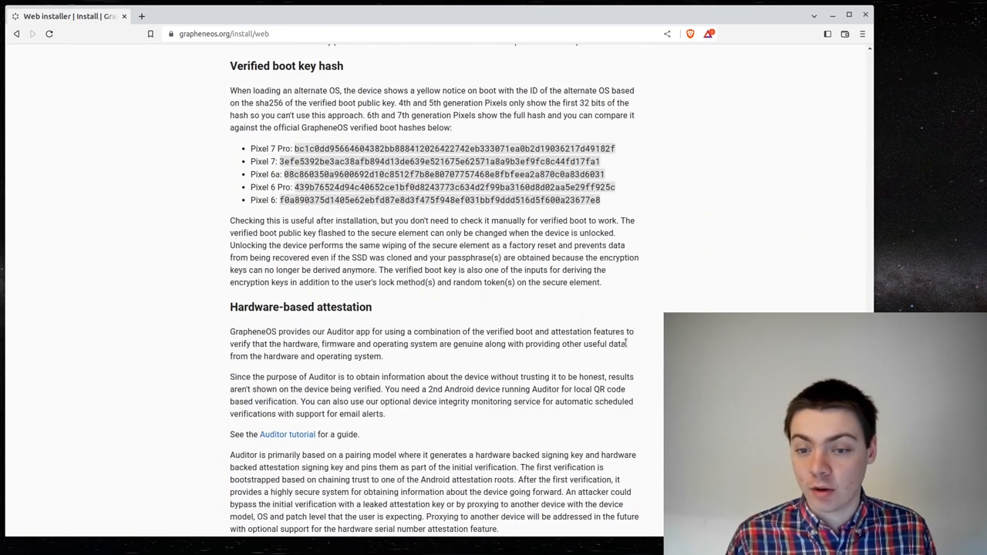
scroll(down, 3)
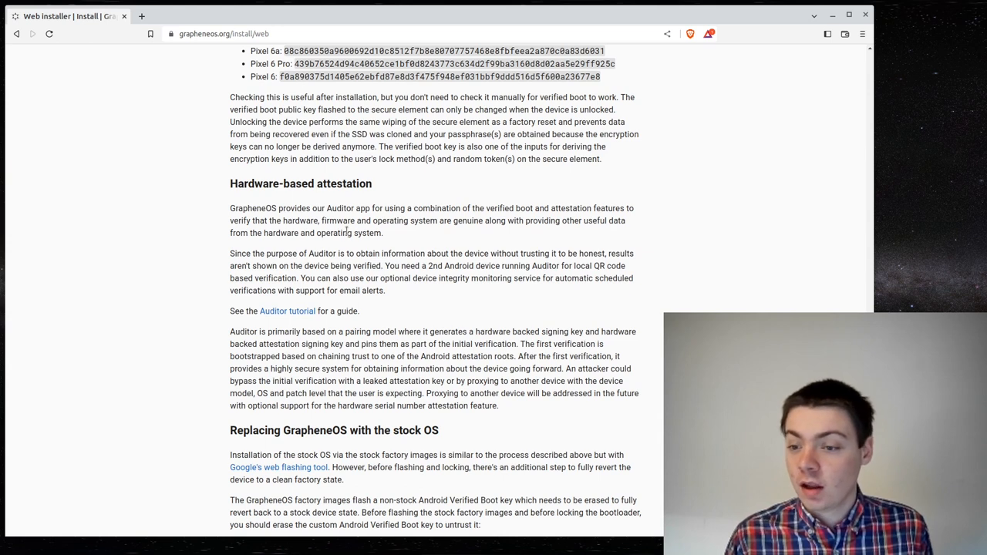
scroll(down, 3)
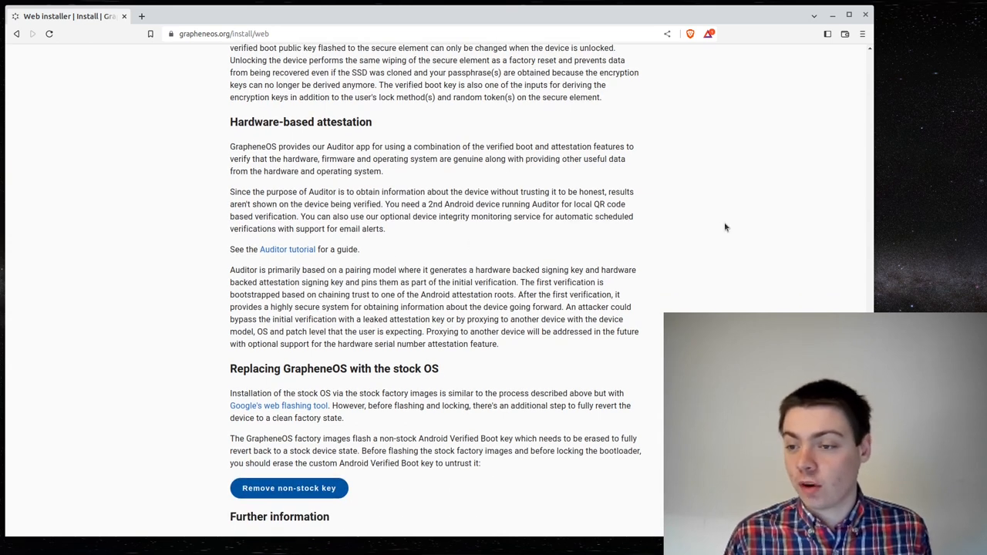
scroll(down, 3)
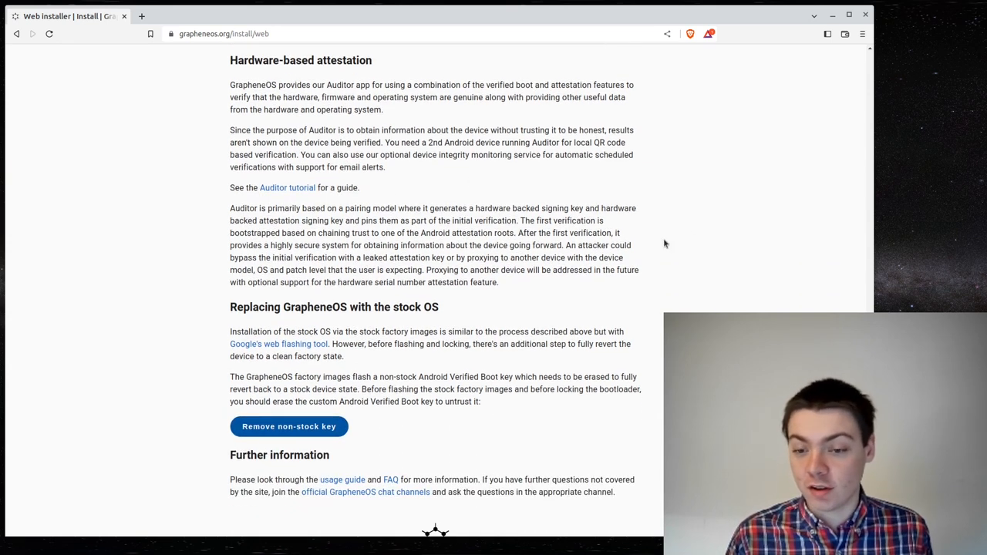
scroll(down, 3)
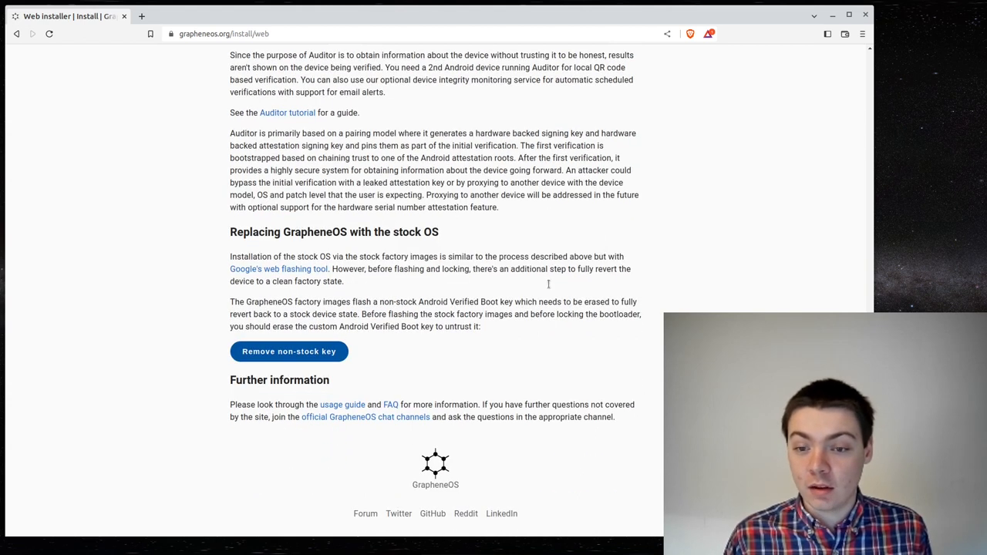